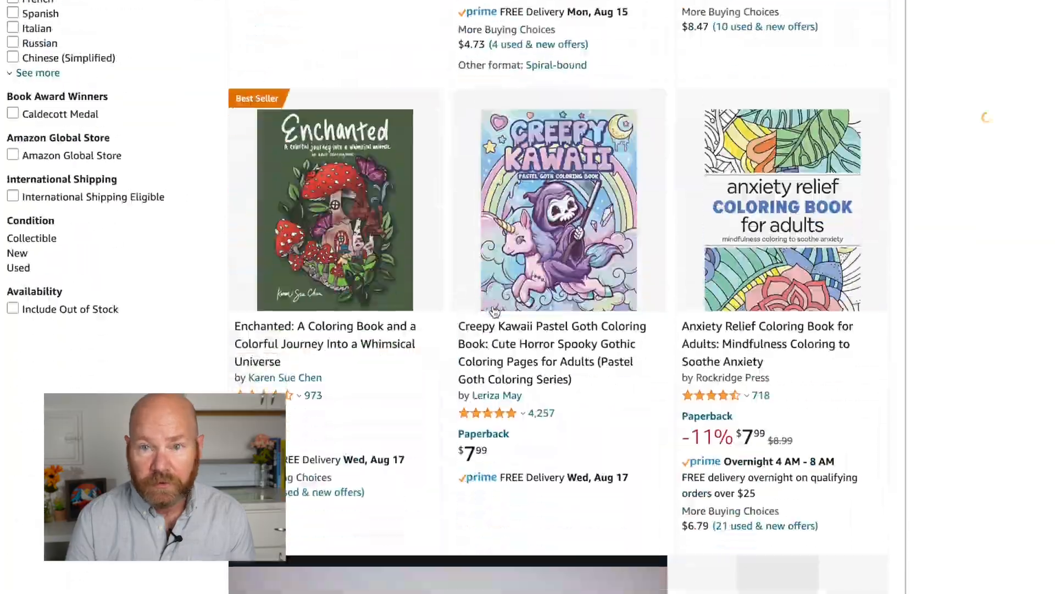
- Scroll the Amazon coloring book results and the My First Toddler Coloring Book page
scroll("down", 3)
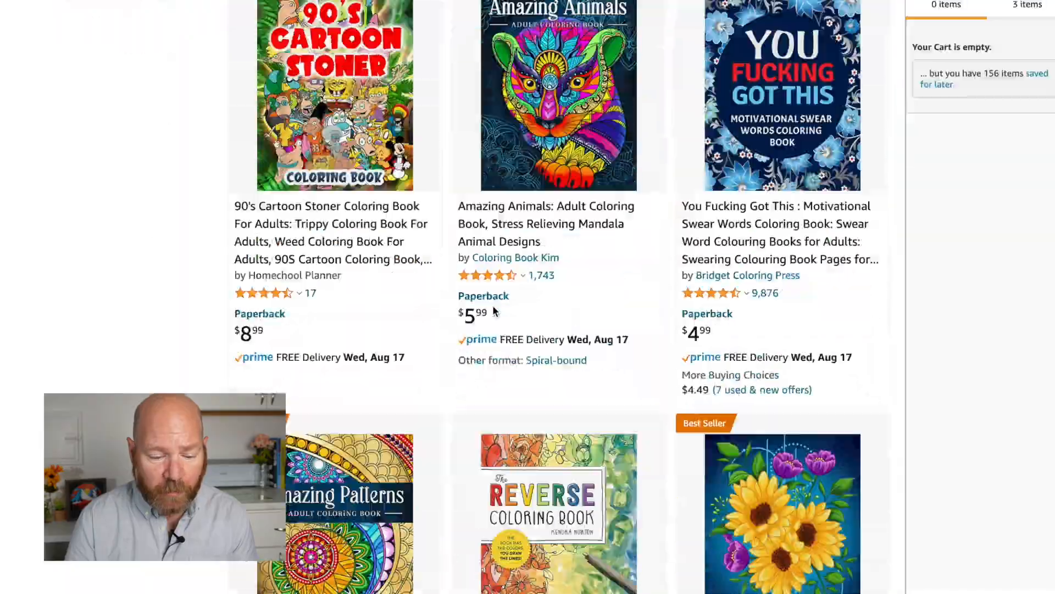
scroll("down", 3)
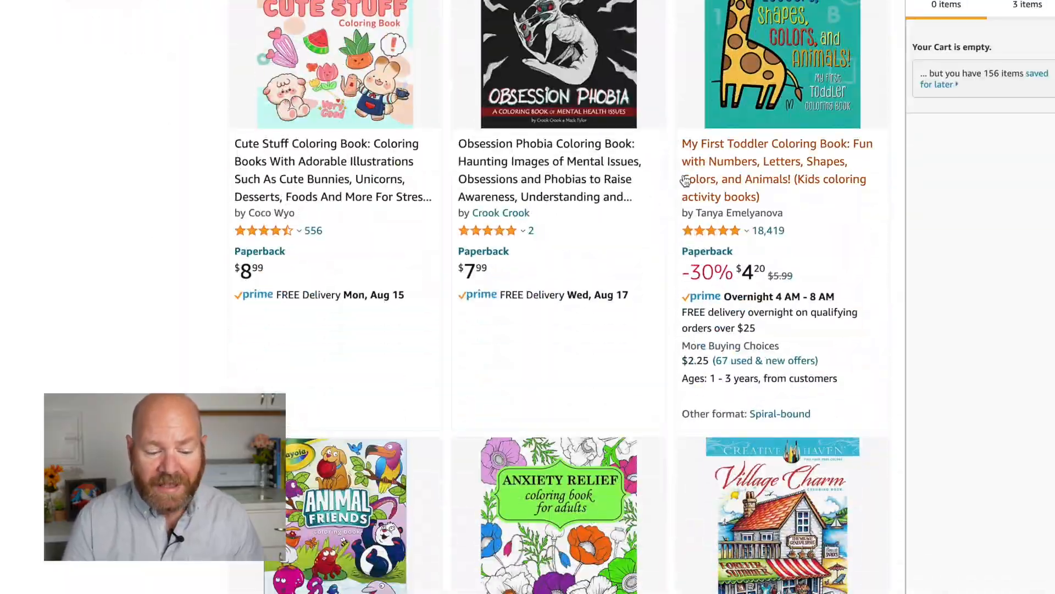
scroll("down", 3)
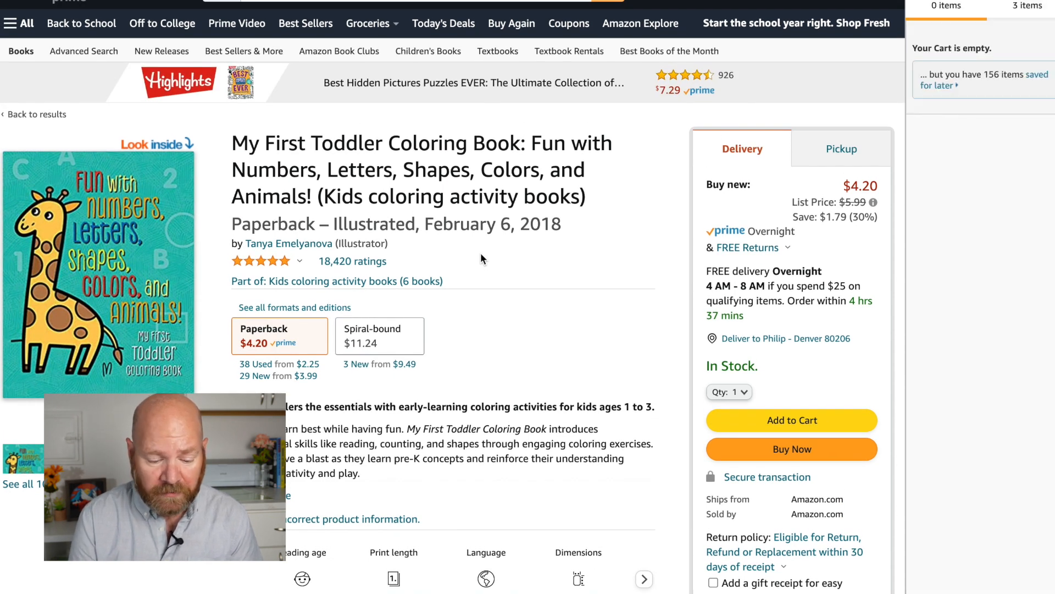
scroll("down", 3)
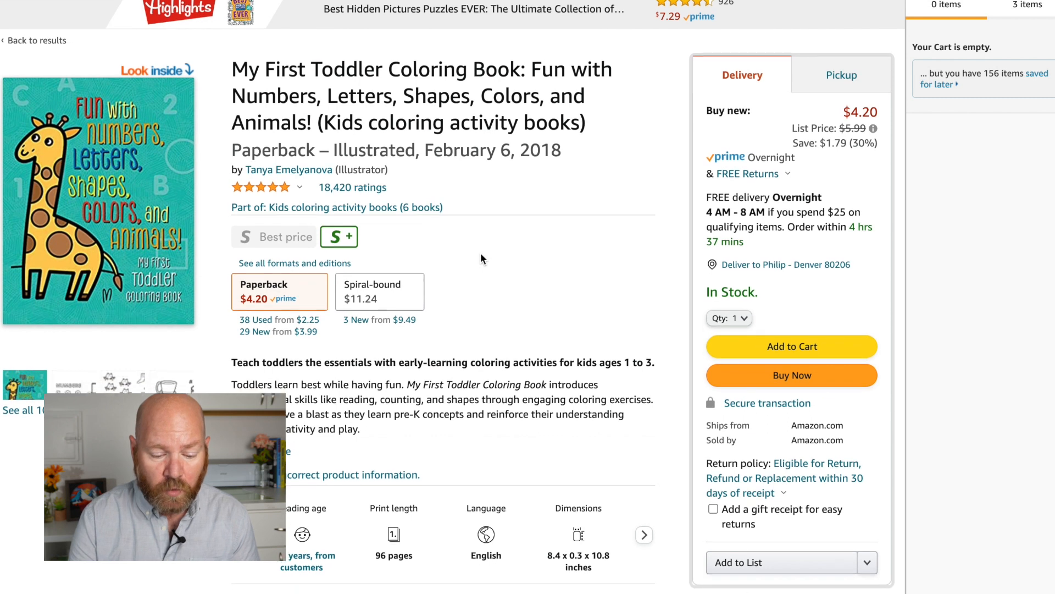
scroll("down", 3)
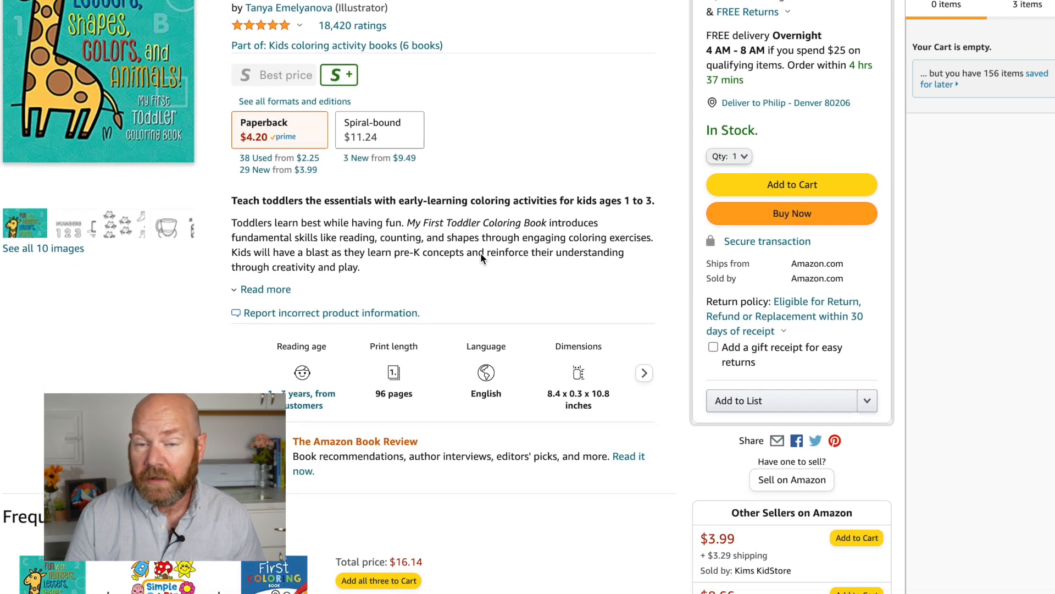
scroll("down", 3)
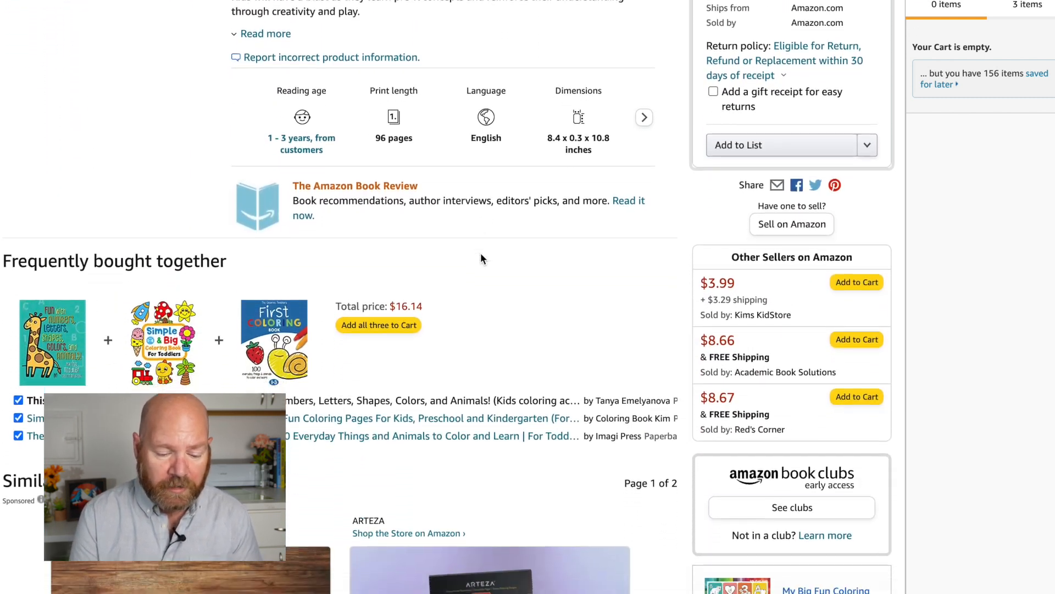
scroll("down", 3)
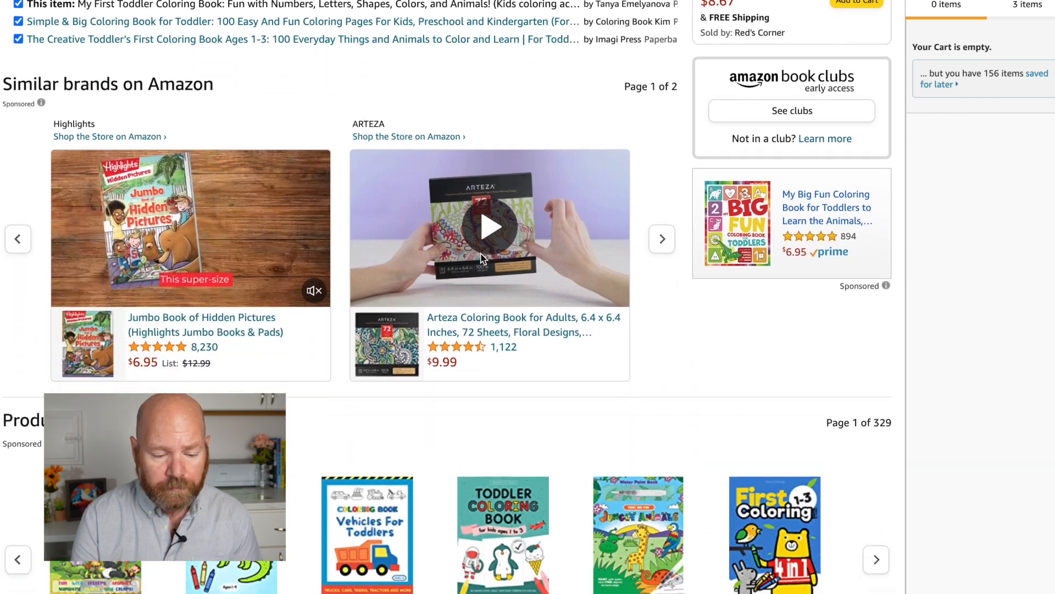
scroll("down", 3)
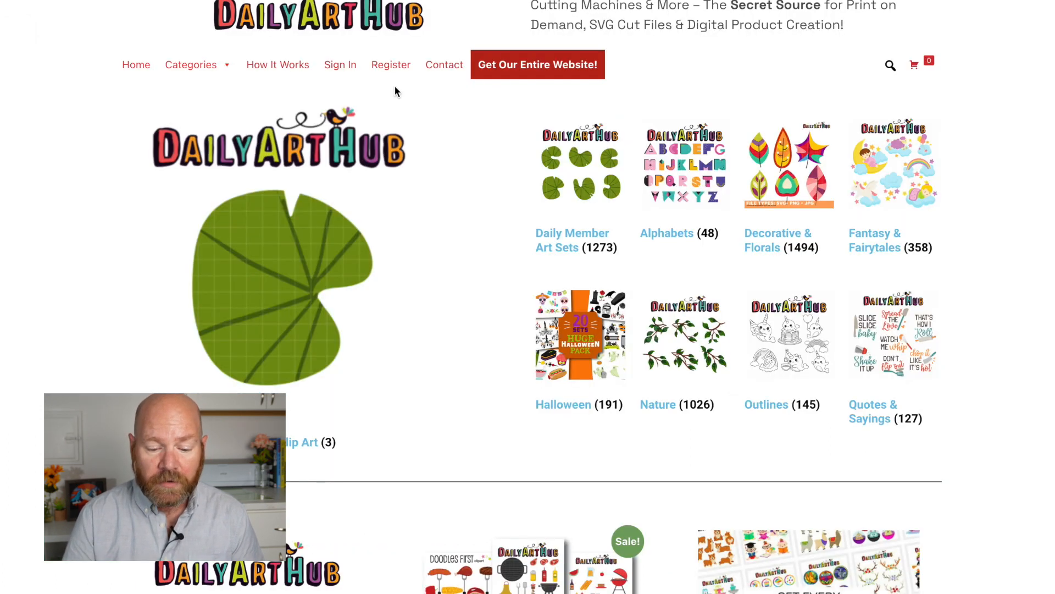
- Choose the Outlines category from the DailyArtHub Categories menu
scroll("down", 3)
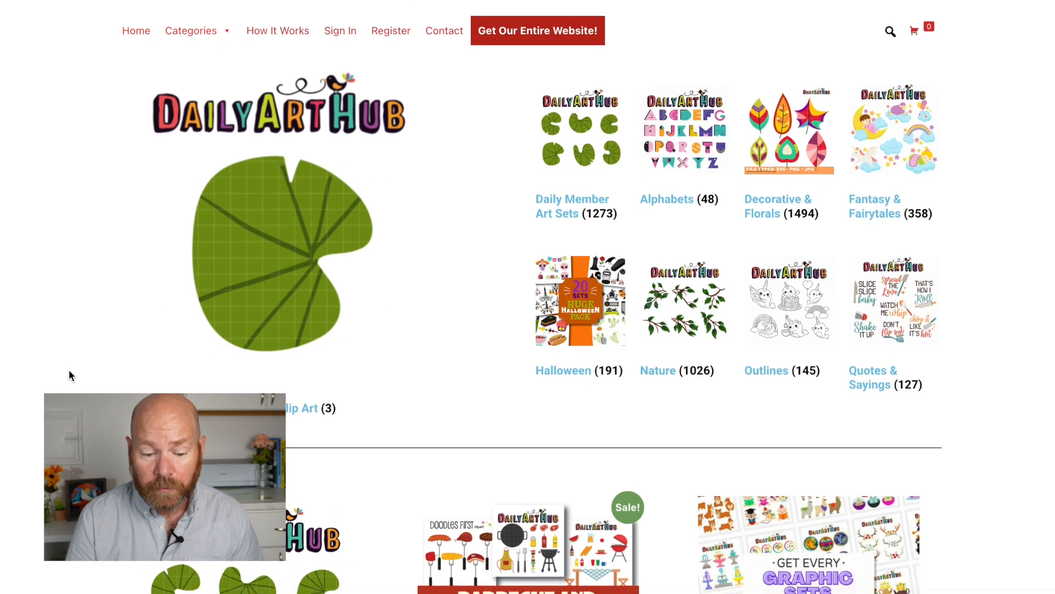
scroll("down", 3)
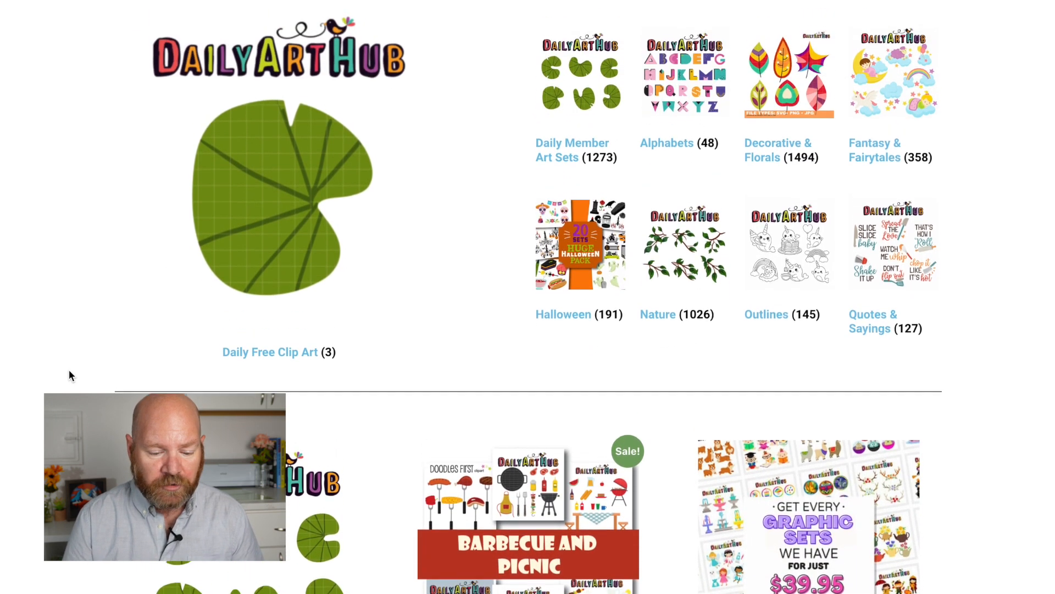
scroll("down", 3)
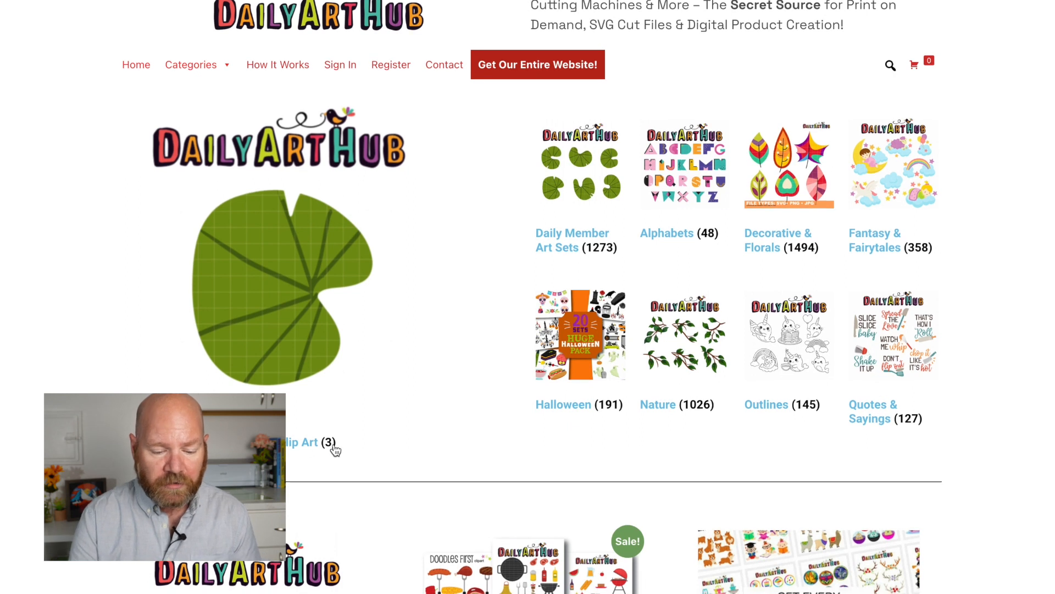
left_click(191, 65)
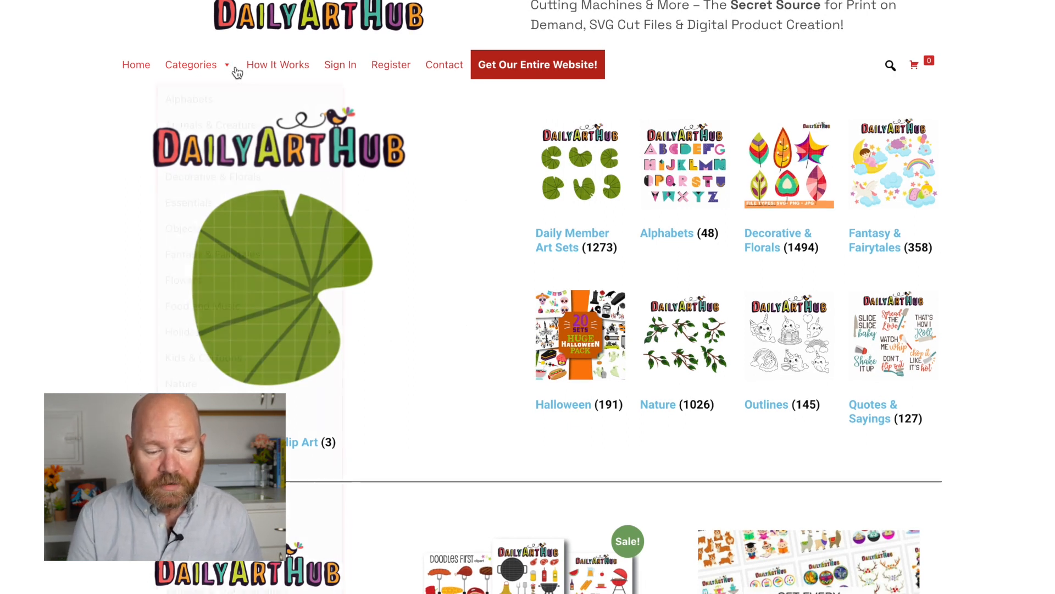
left_click(191, 64)
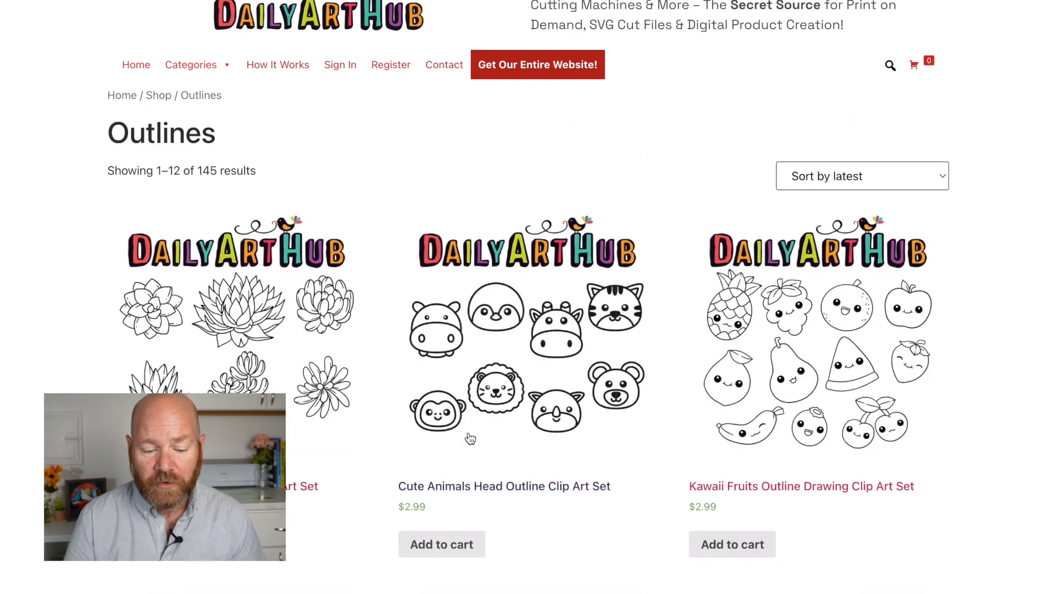
- Scroll through the 145 outline clip art sets
scroll("down", 3)
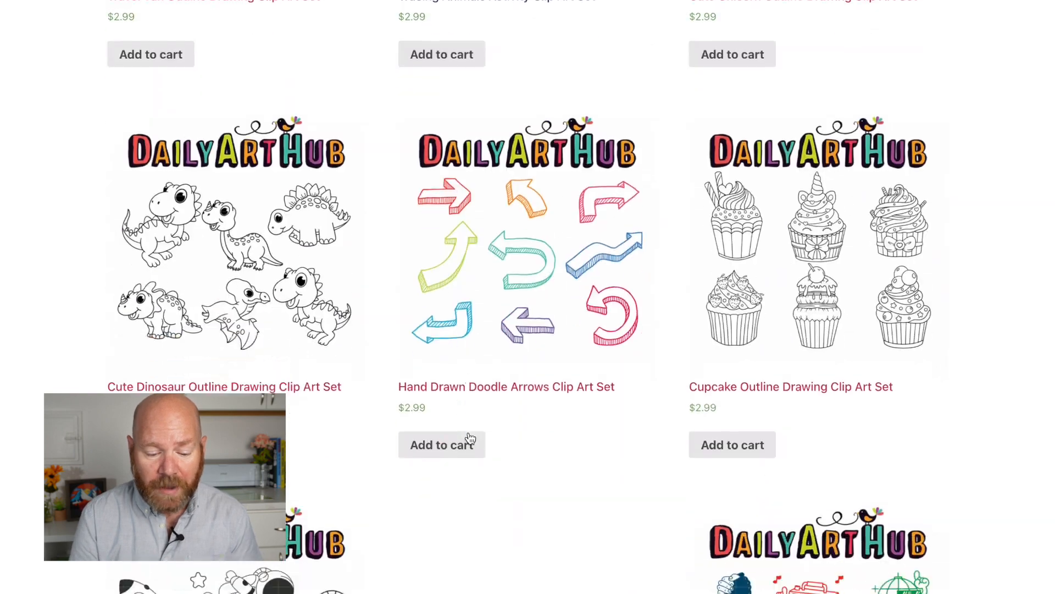
scroll("down", 3)
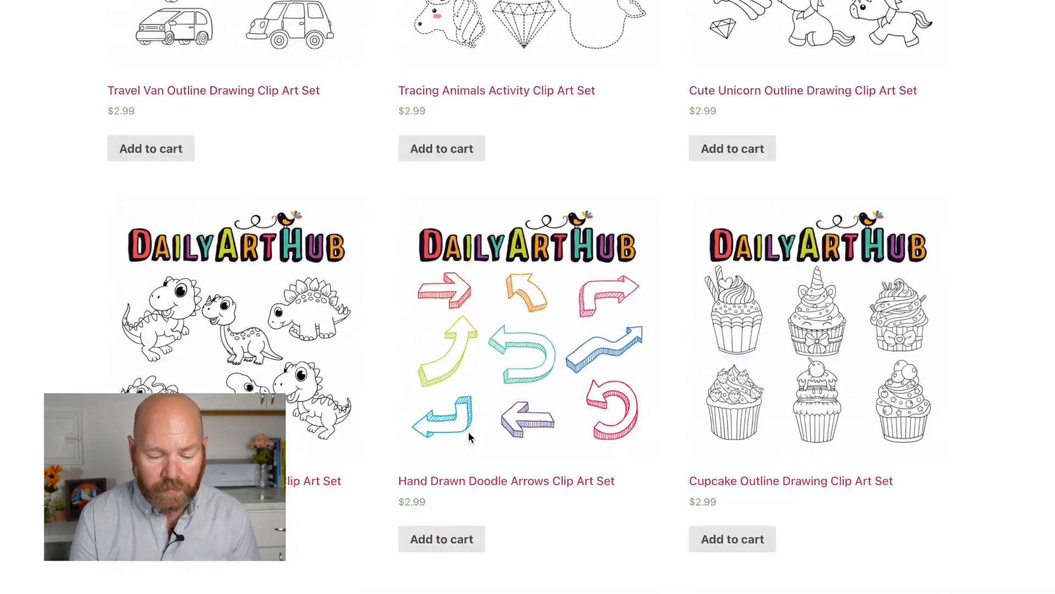
scroll("down", 3)
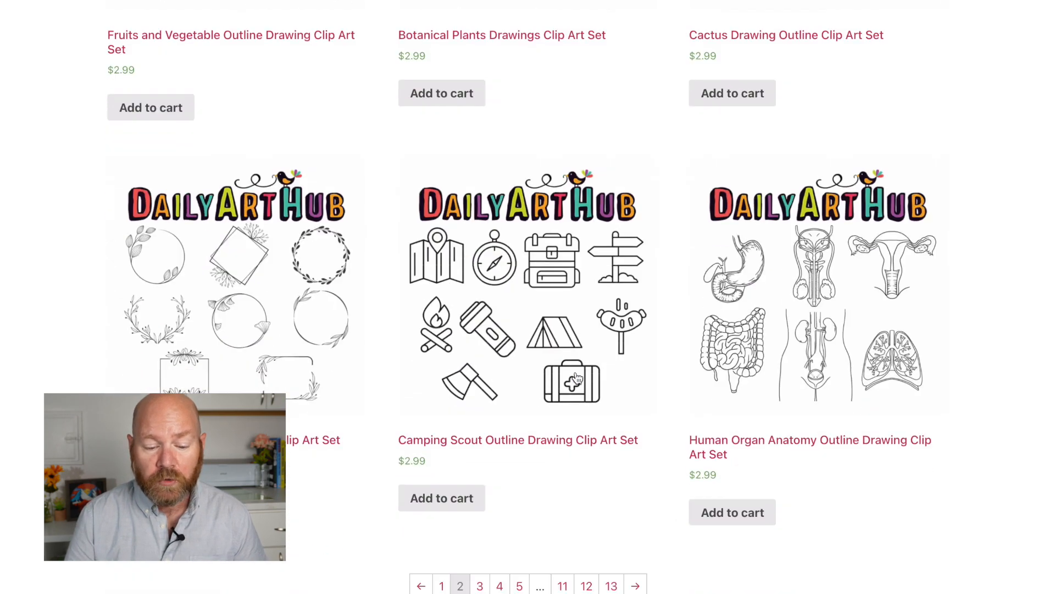
scroll("down", 3)
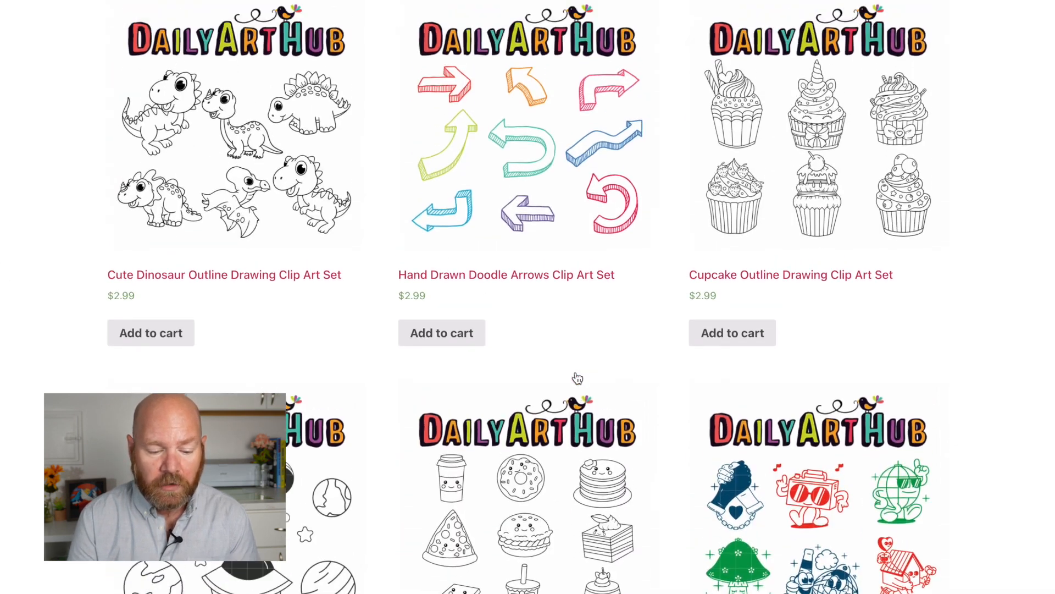
scroll("down", 3)
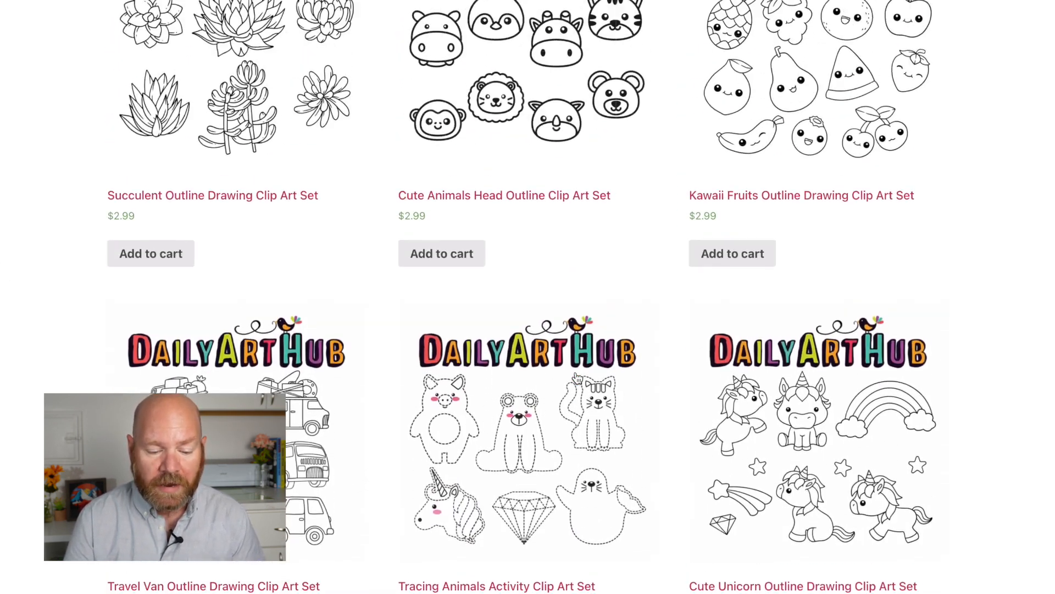
scroll("down", 3)
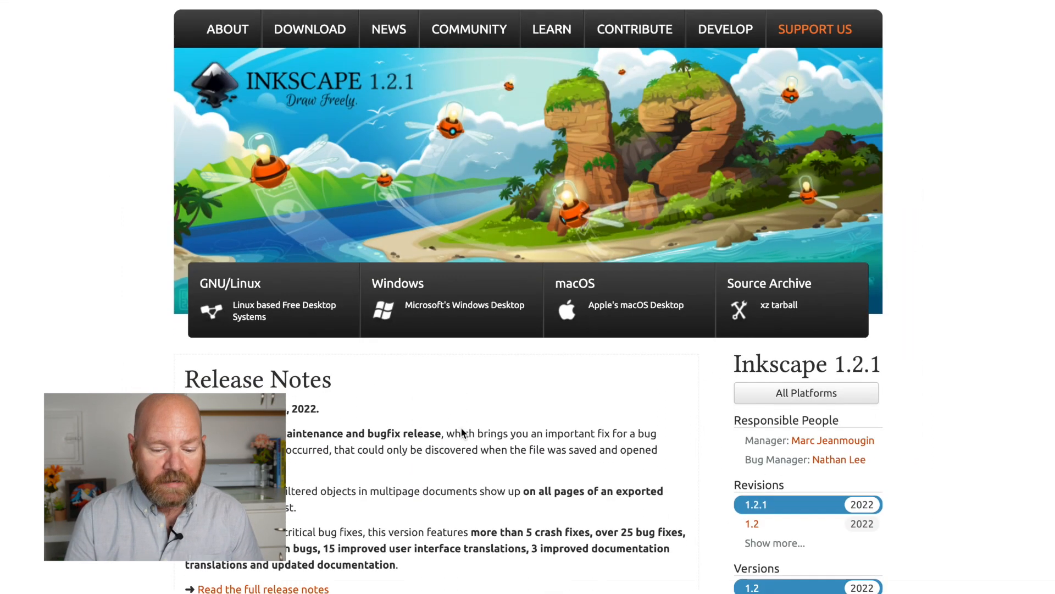
scroll("down", 3)
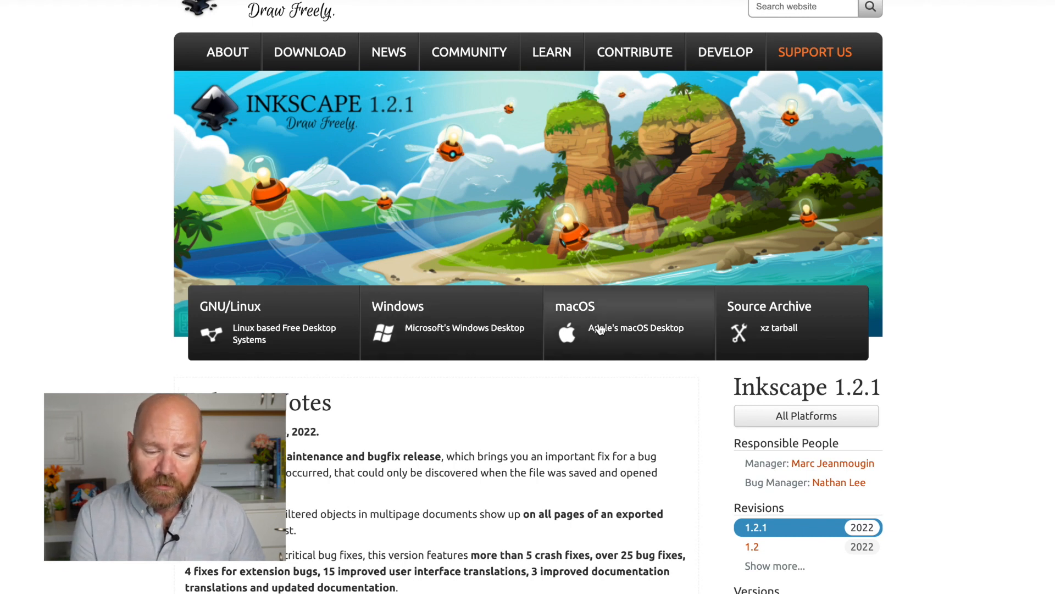
mouse_move(608, 390)
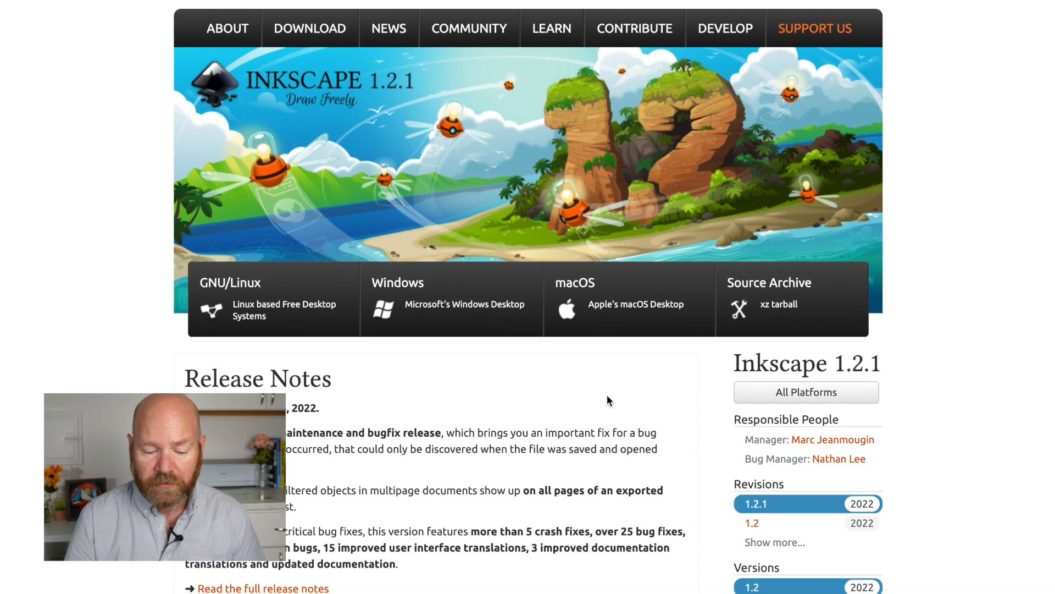
scroll("down", 3)
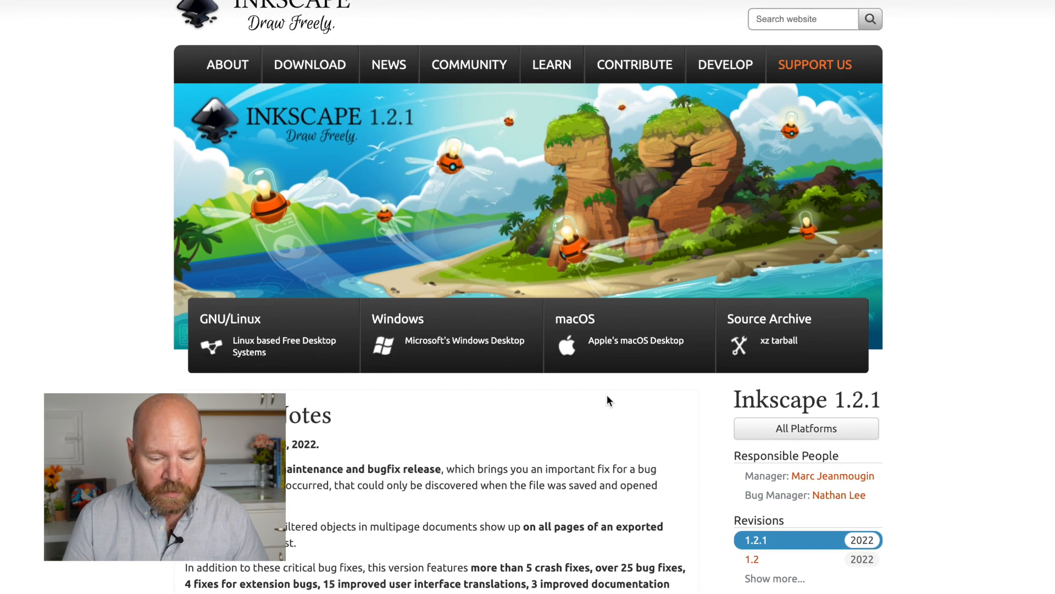
mouse_move(623, 411)
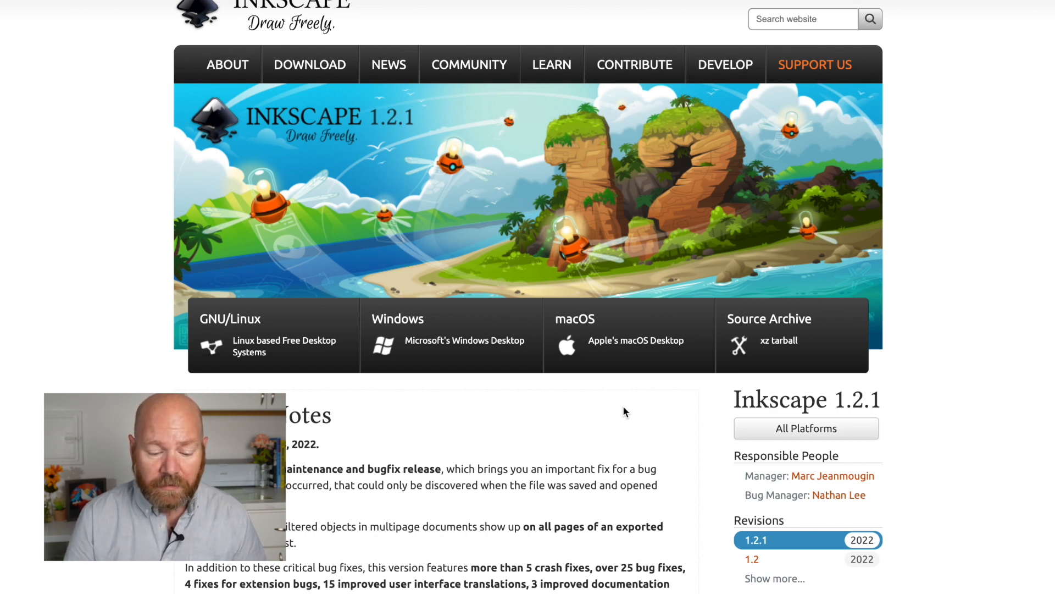
mouse_move(649, 461)
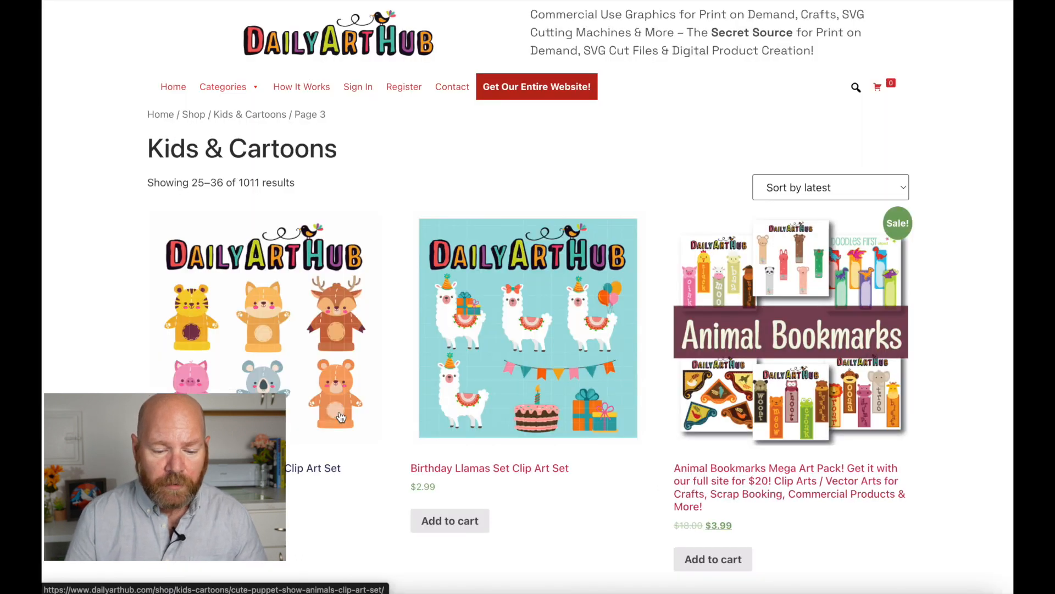
- Page through the Kids & Cartoons clip art listings to page 4
scroll("down", 3)
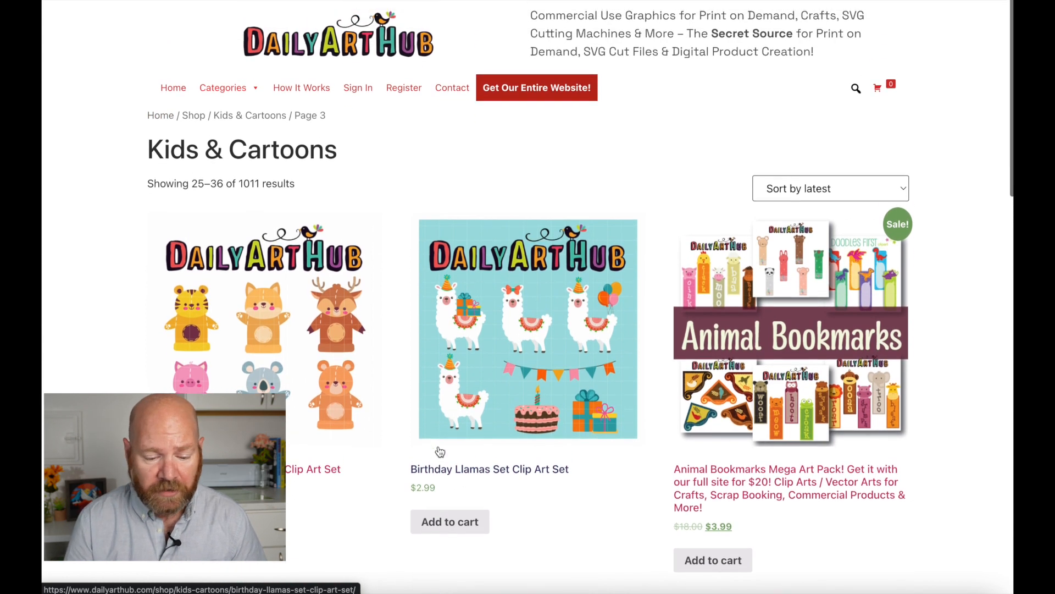
left_click(223, 87)
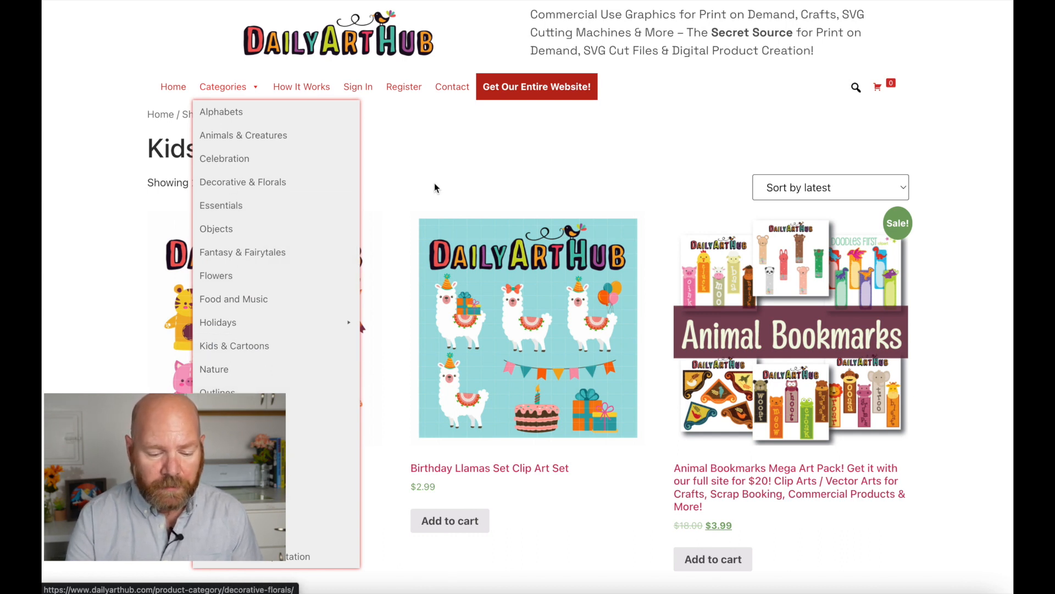
scroll("down", 3)
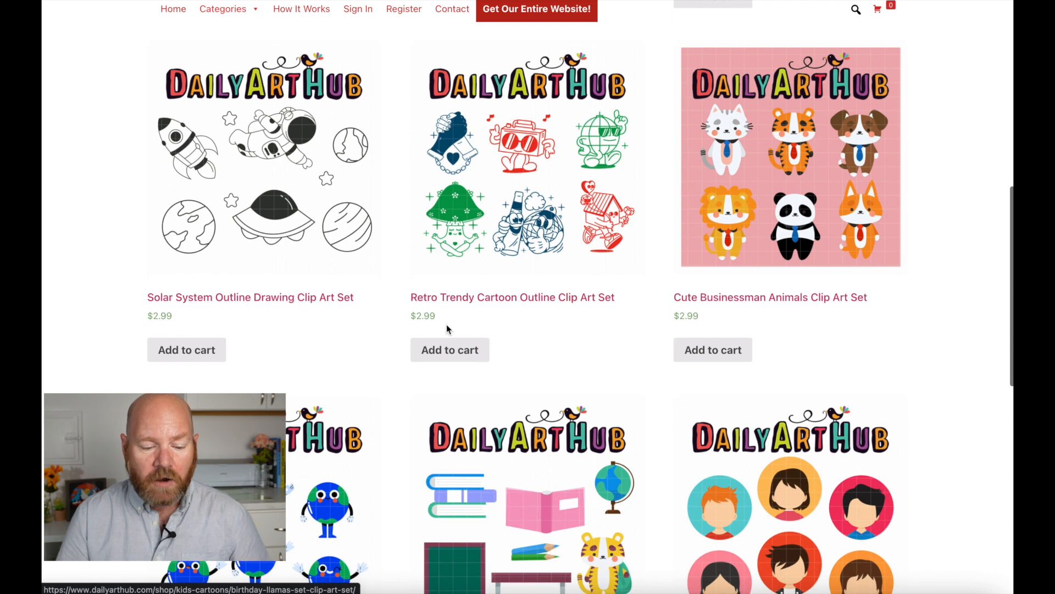
left_click(471, 503)
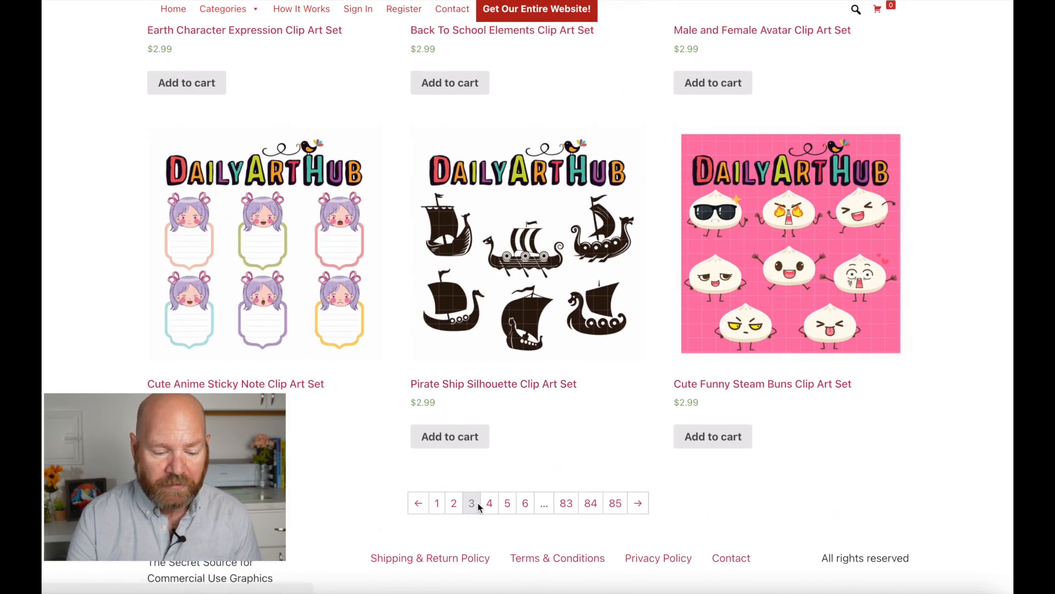
left_click(489, 503)
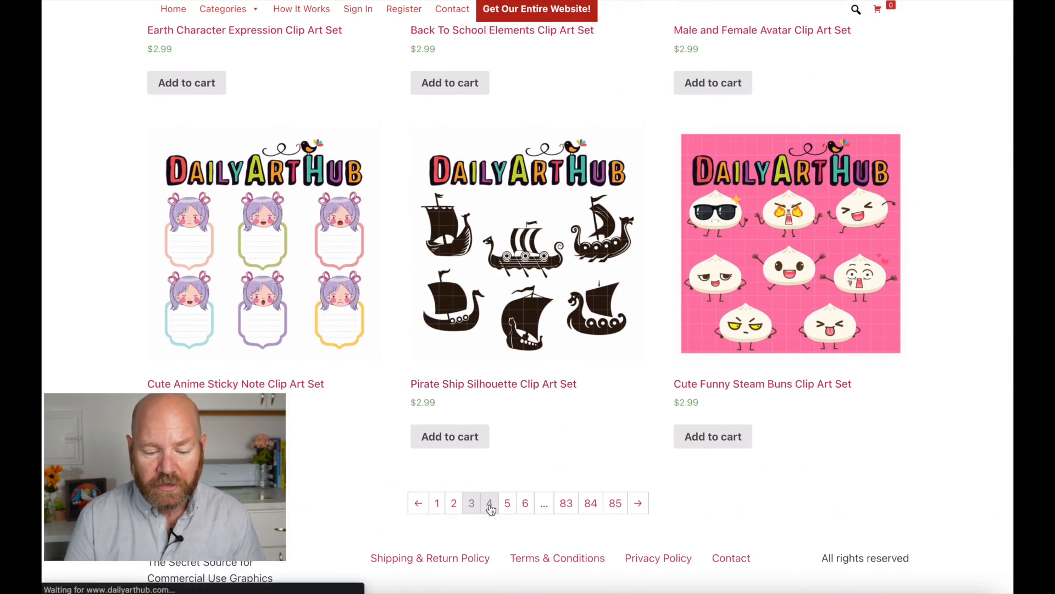
- Search the DailyArtHub shop for 'Astronaut'
left_click(490, 503)
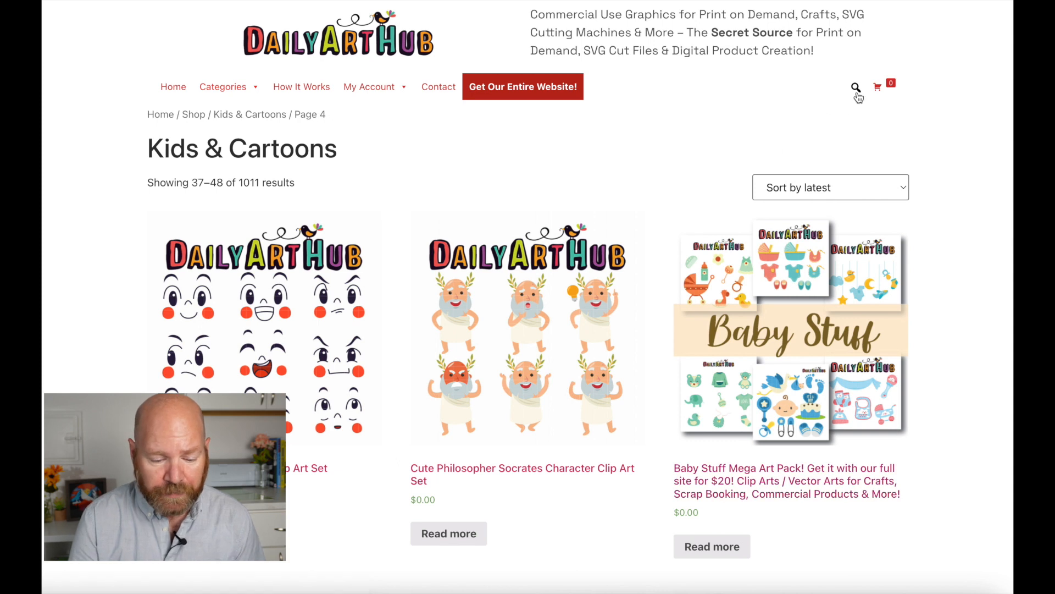
type("ast")
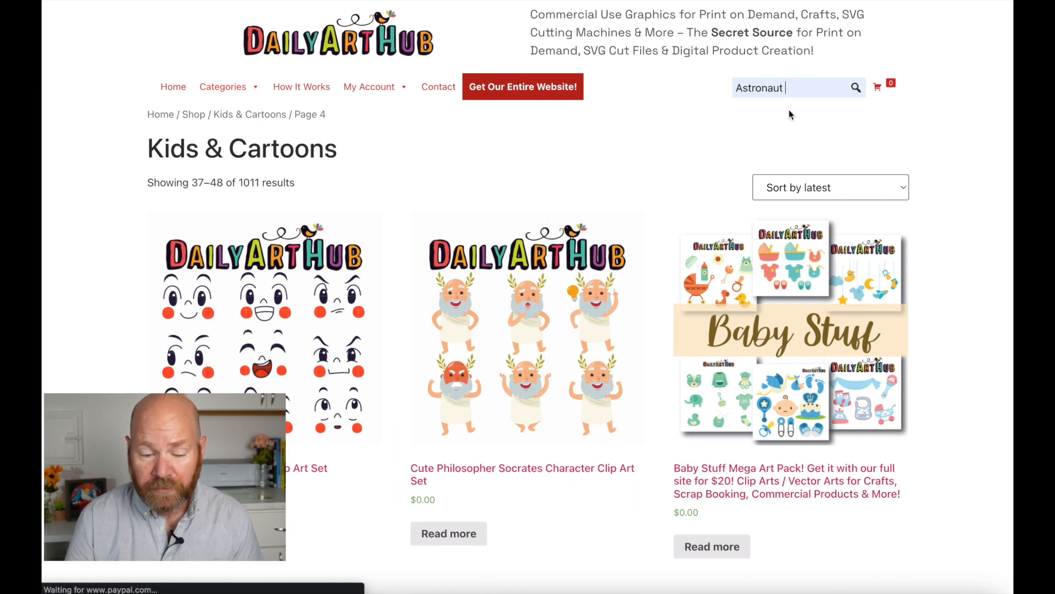
key("enter")
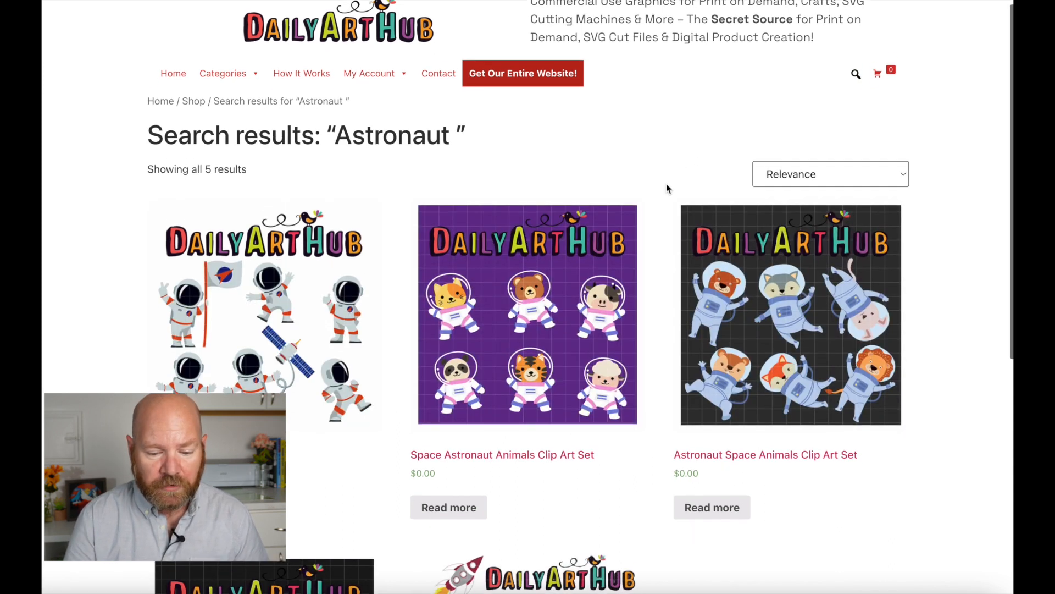
- Download the free Astronaut Space Animals Clip Art Set, then search for 'outer space'
scroll("down", 3)
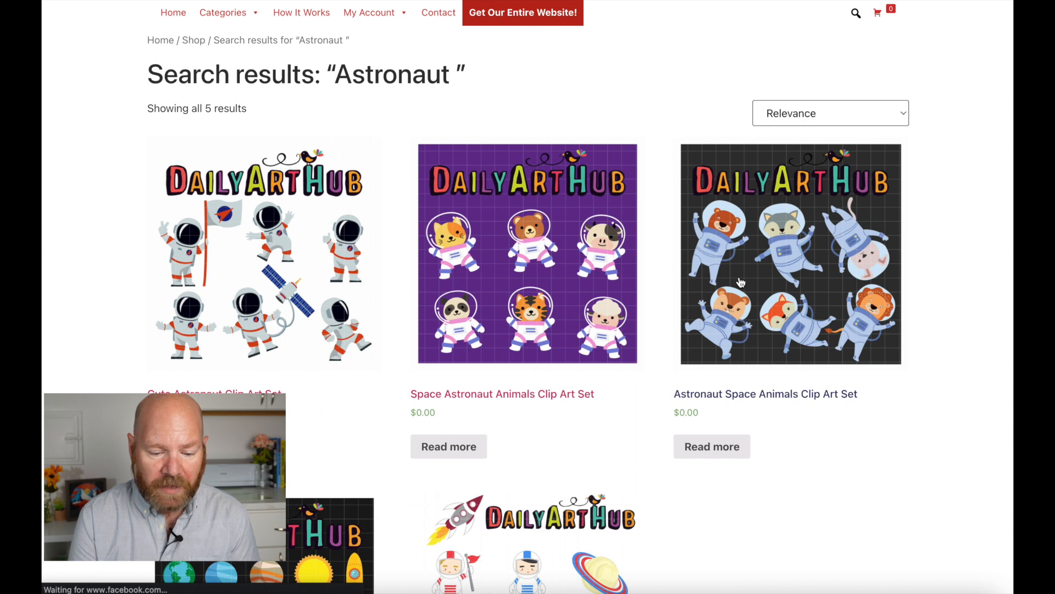
left_click(791, 254)
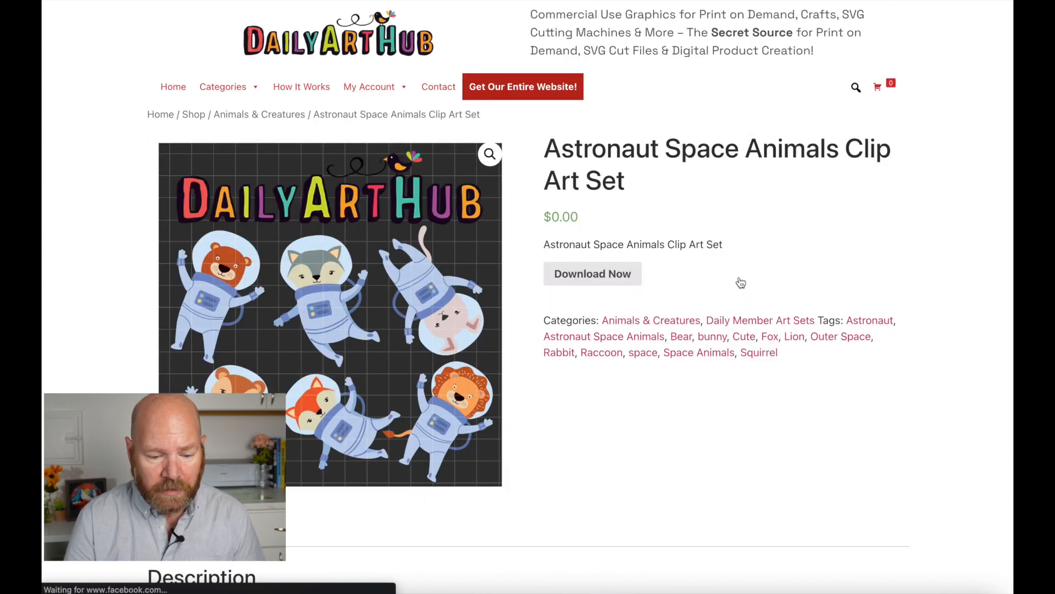
scroll("down", 3)
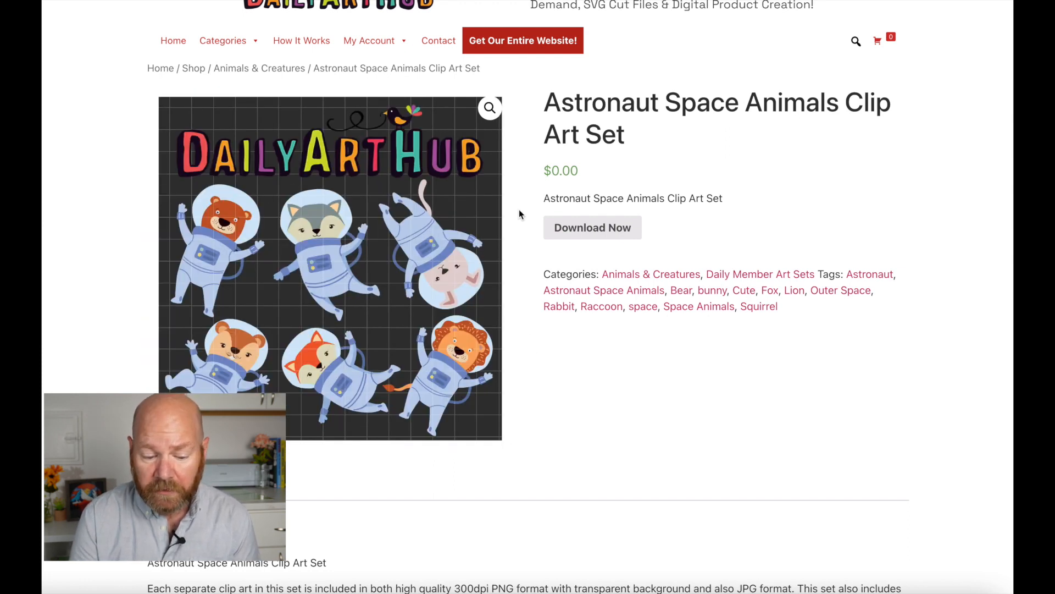
mouse_move(591, 228)
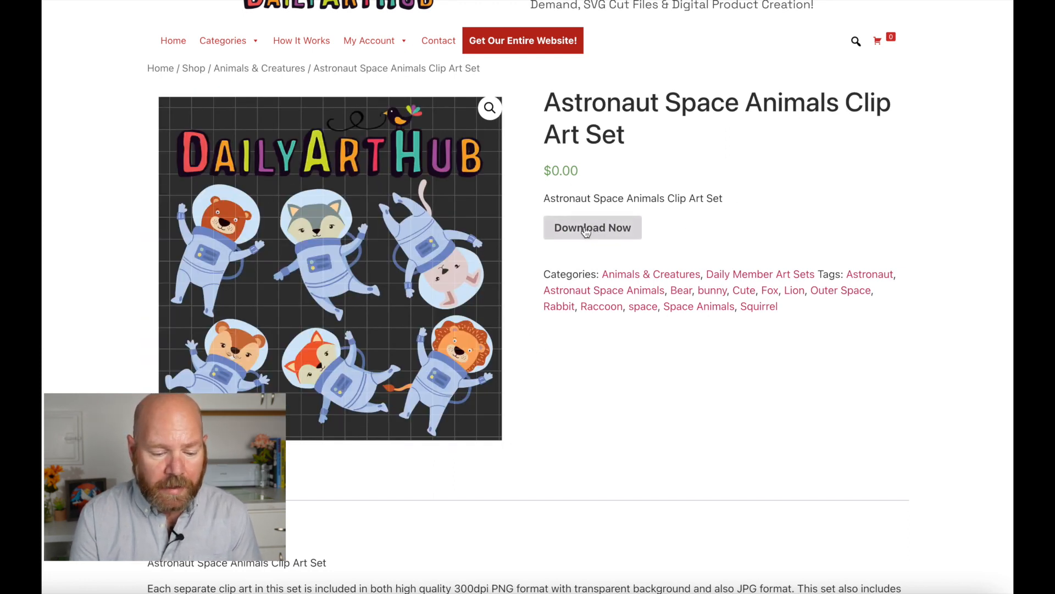
left_click(592, 227)
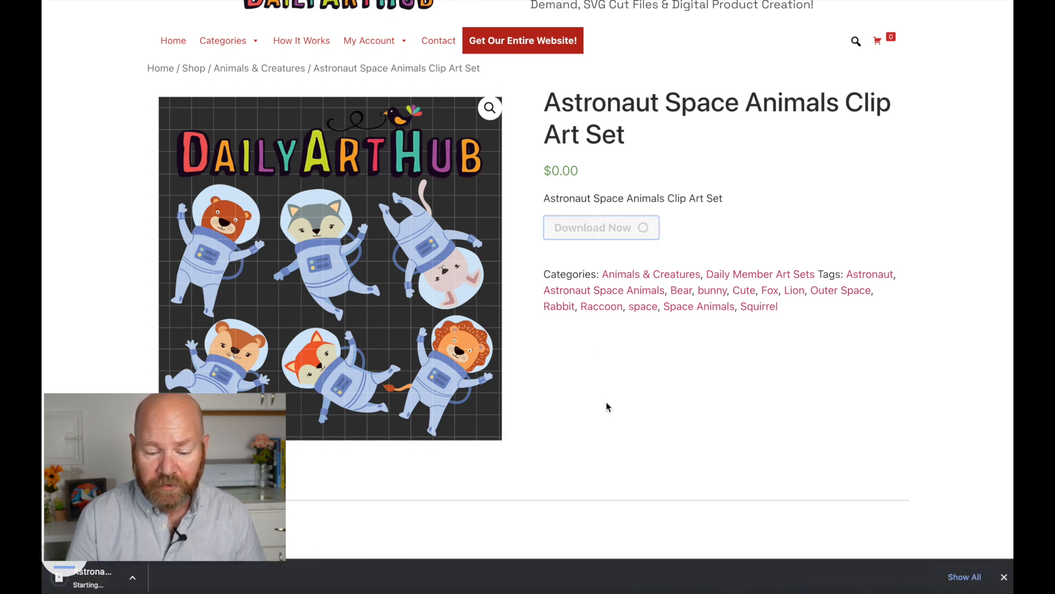
left_click(601, 227)
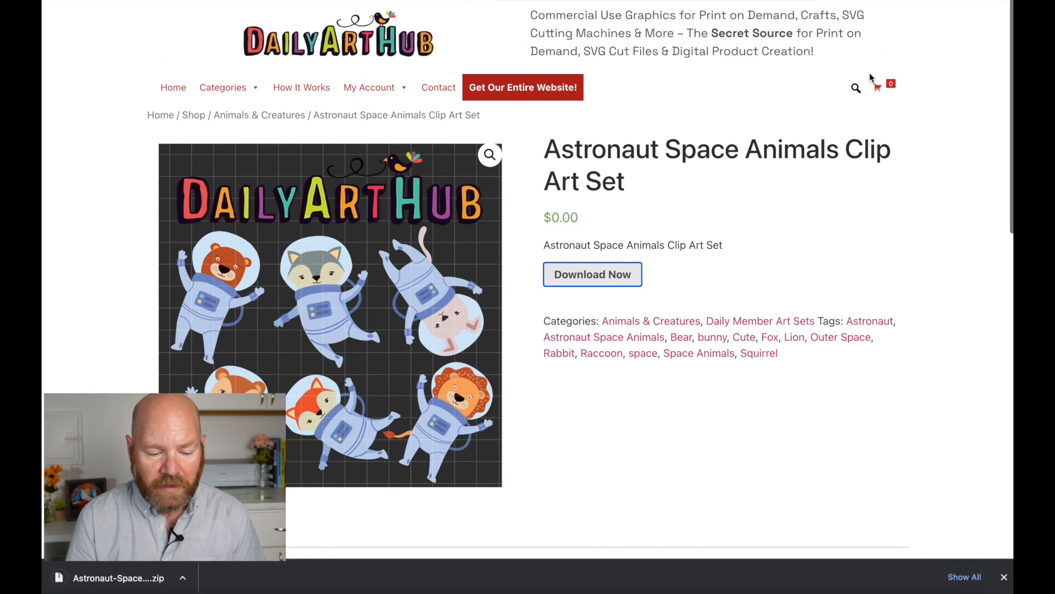
left_click(856, 87)
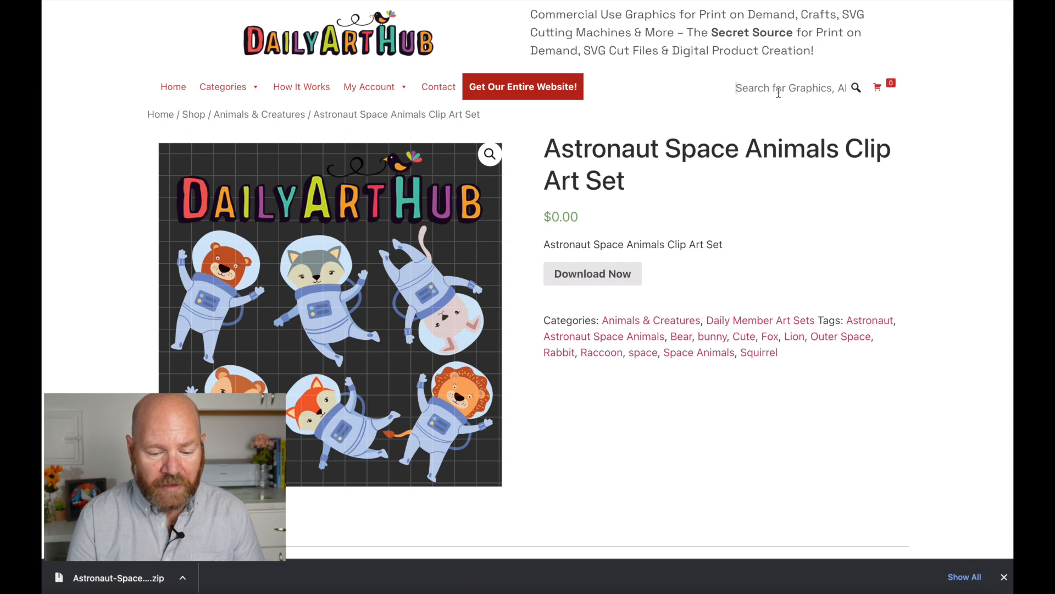
type("outer spa")
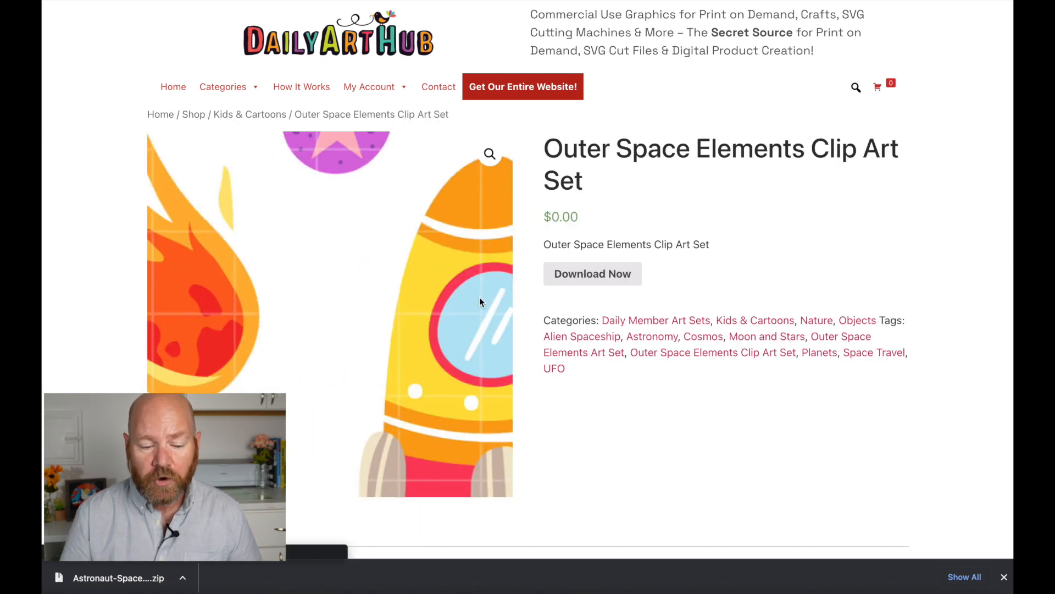
- Download the Outer Space Elements set and create a US Letter document from Print templates
left_click(591, 273)
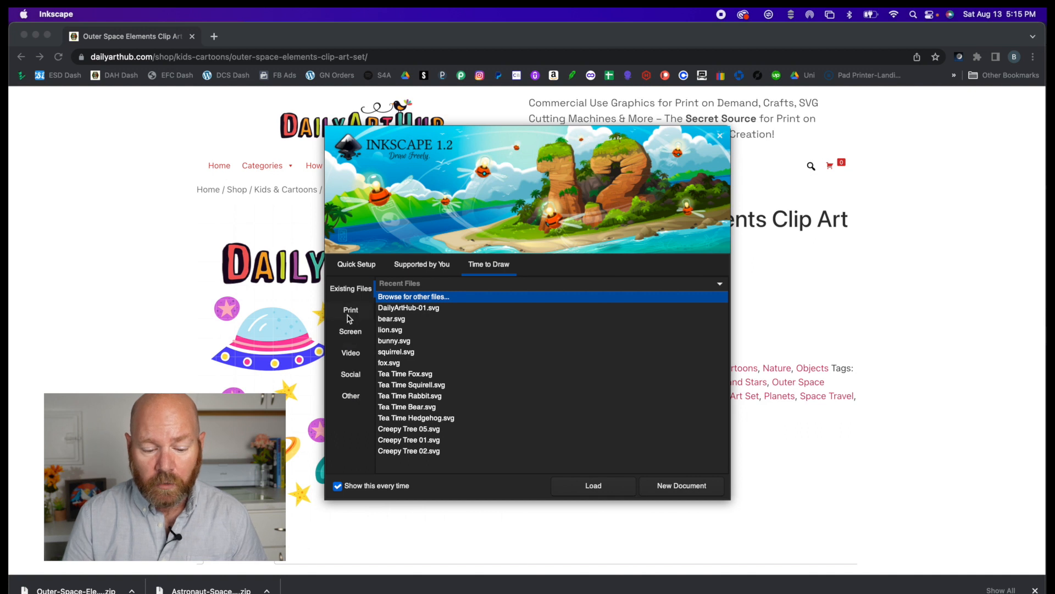
left_click(351, 309)
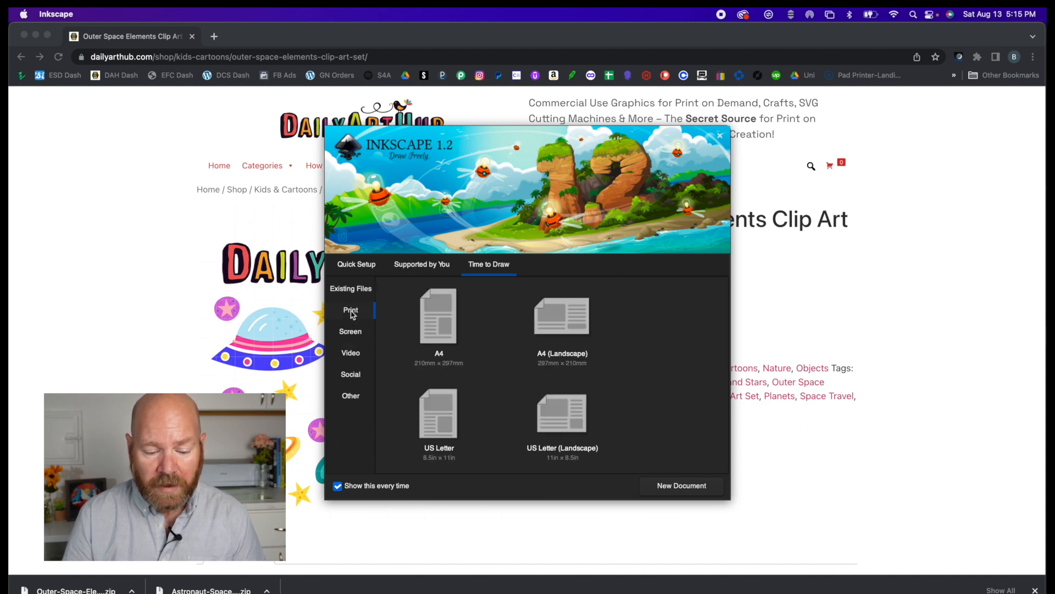
left_click(438, 413)
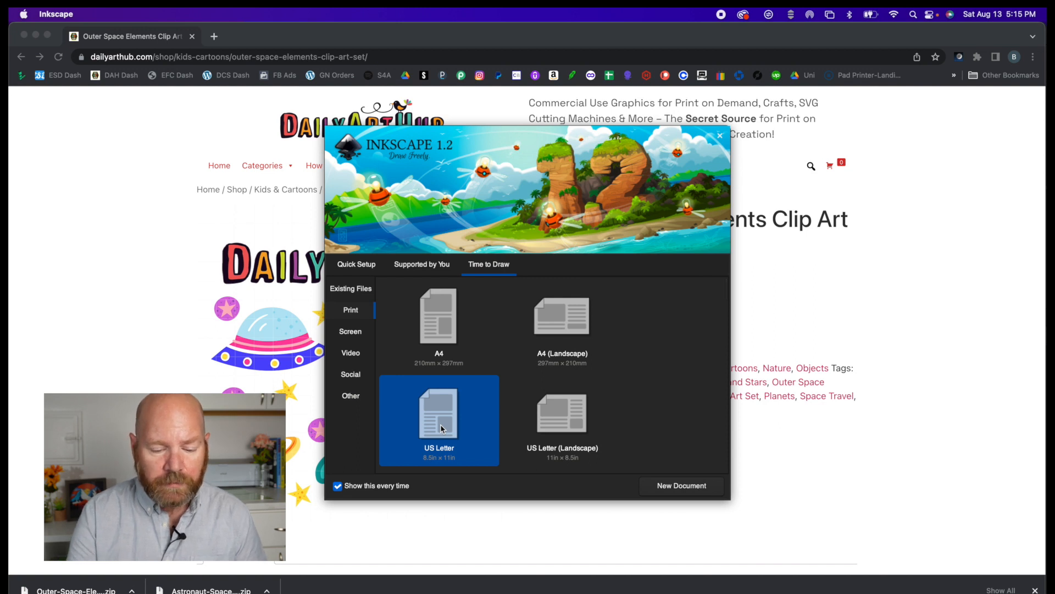
left_click(680, 485)
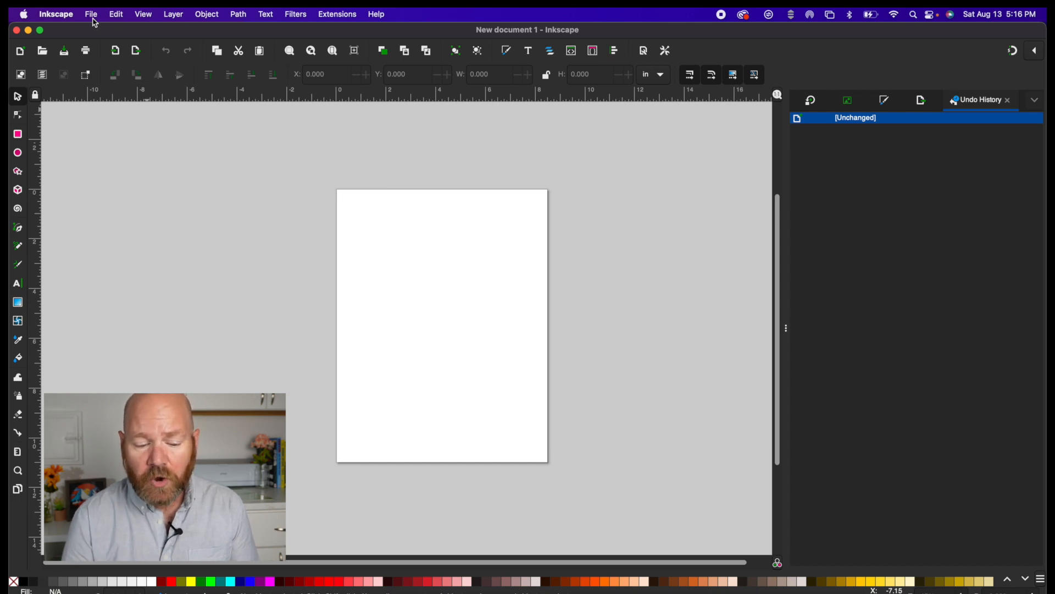
- Confirm in Document Properties the page is US Letter, 8.5 x 11 in portrait, then close it
left_click(91, 13)
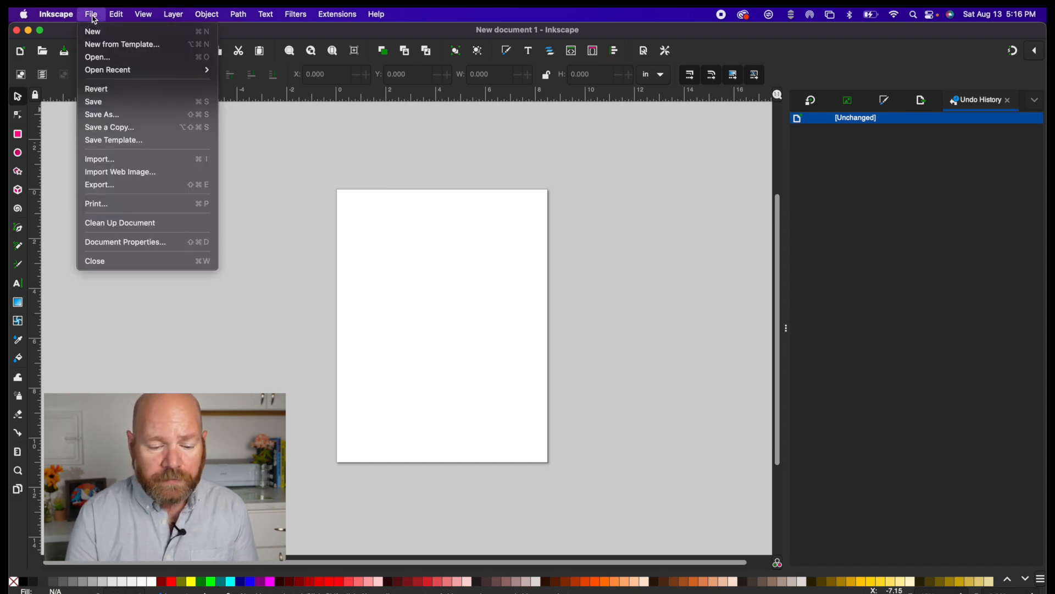
mouse_move(121, 44)
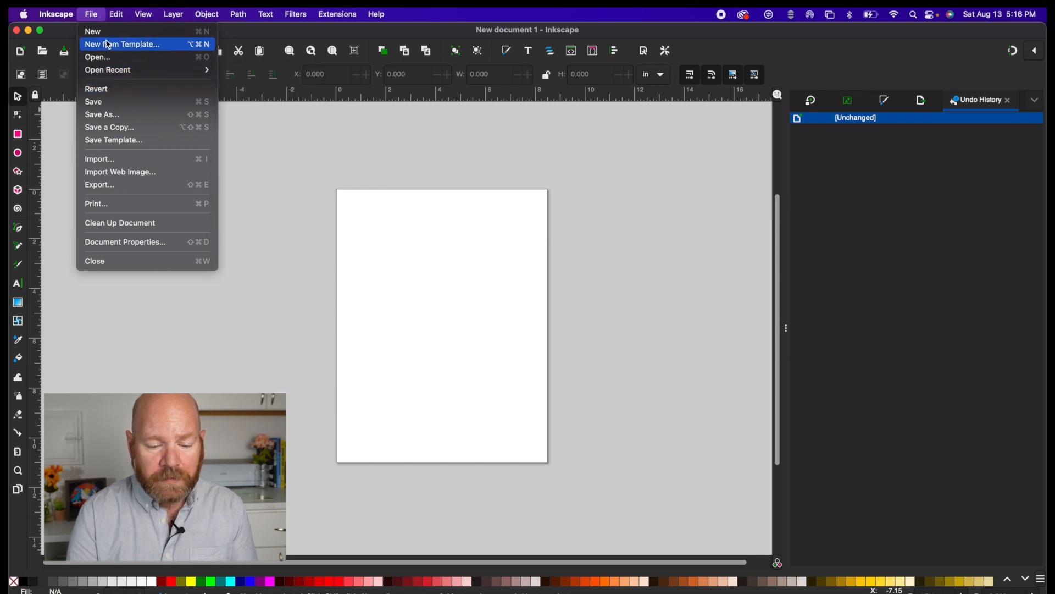
mouse_move(92, 31)
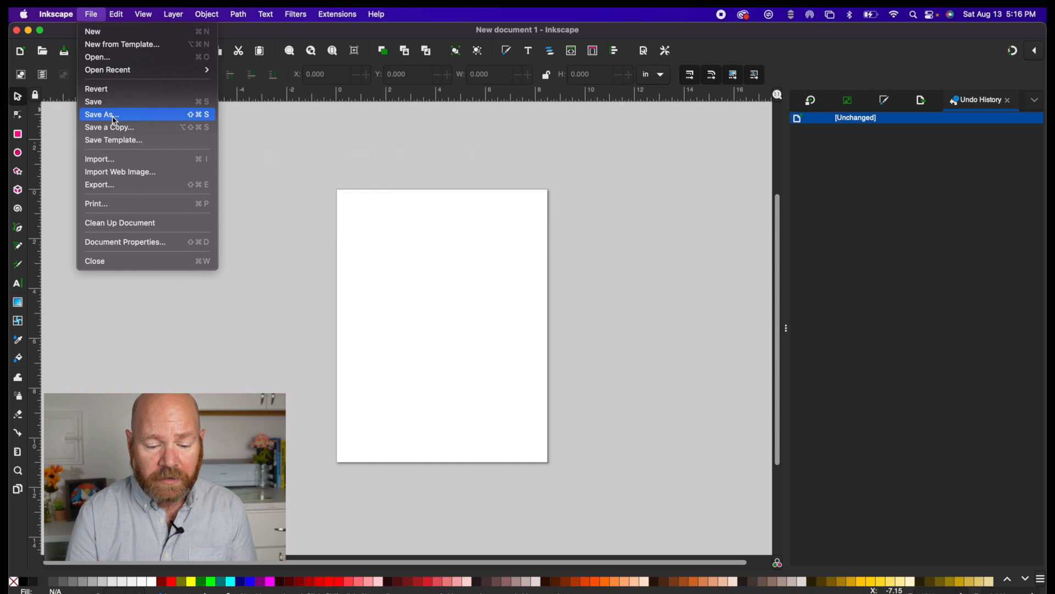
mouse_move(114, 212)
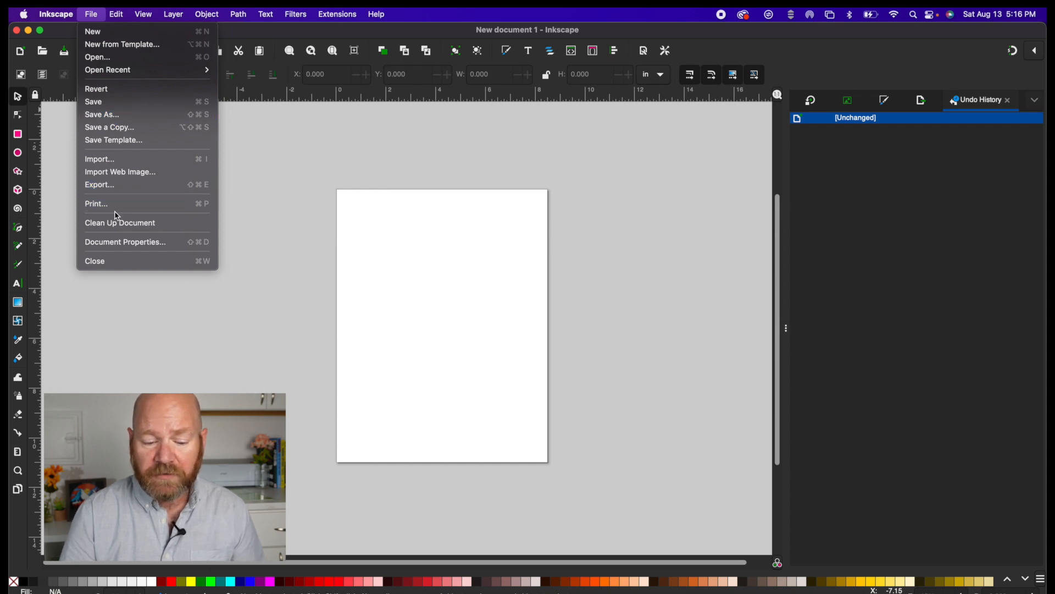
mouse_move(119, 246)
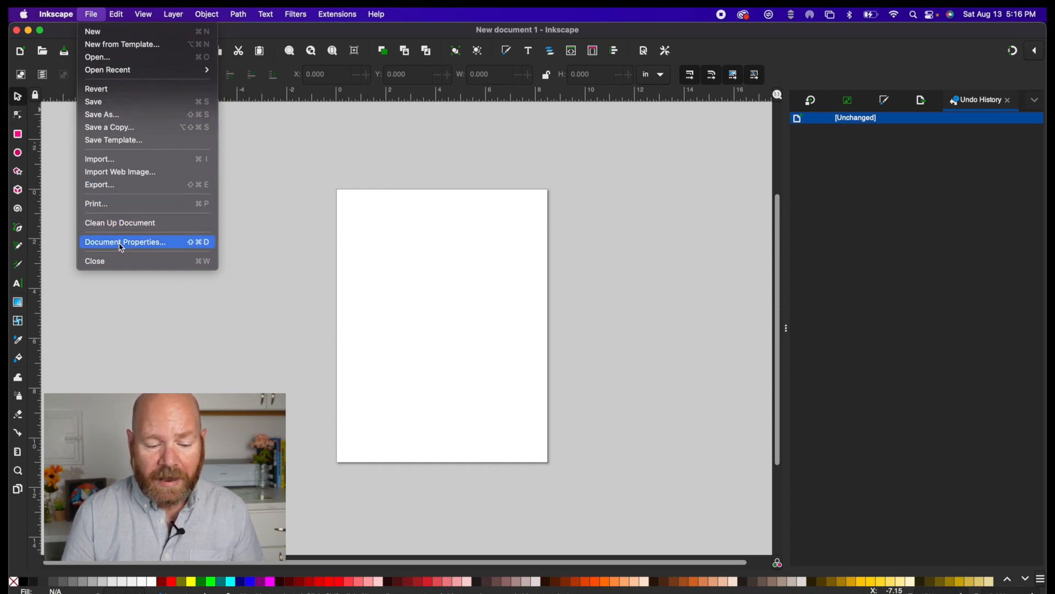
left_click(125, 241)
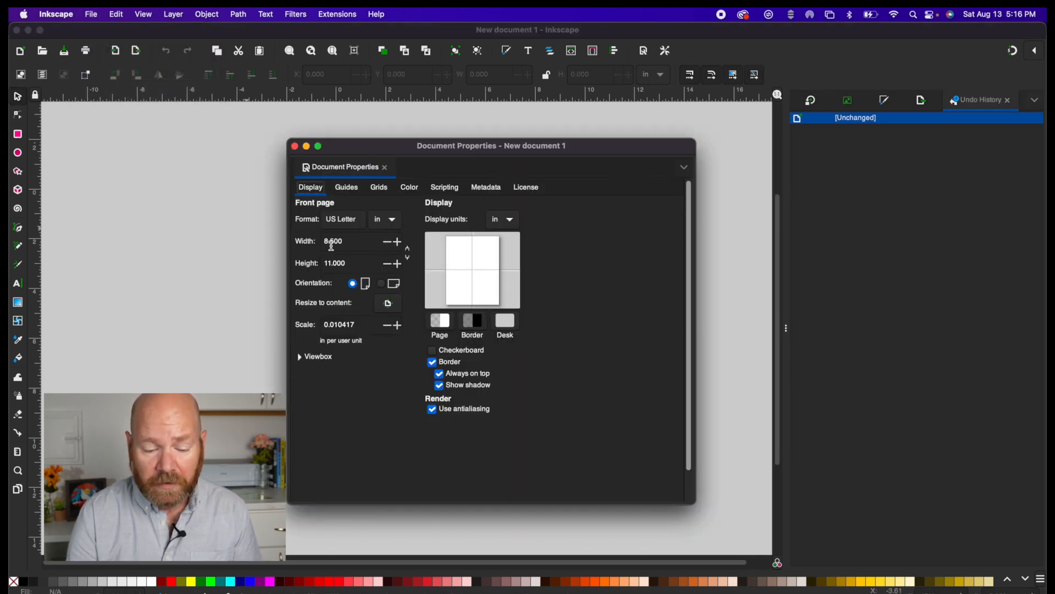
mouse_move(326, 147)
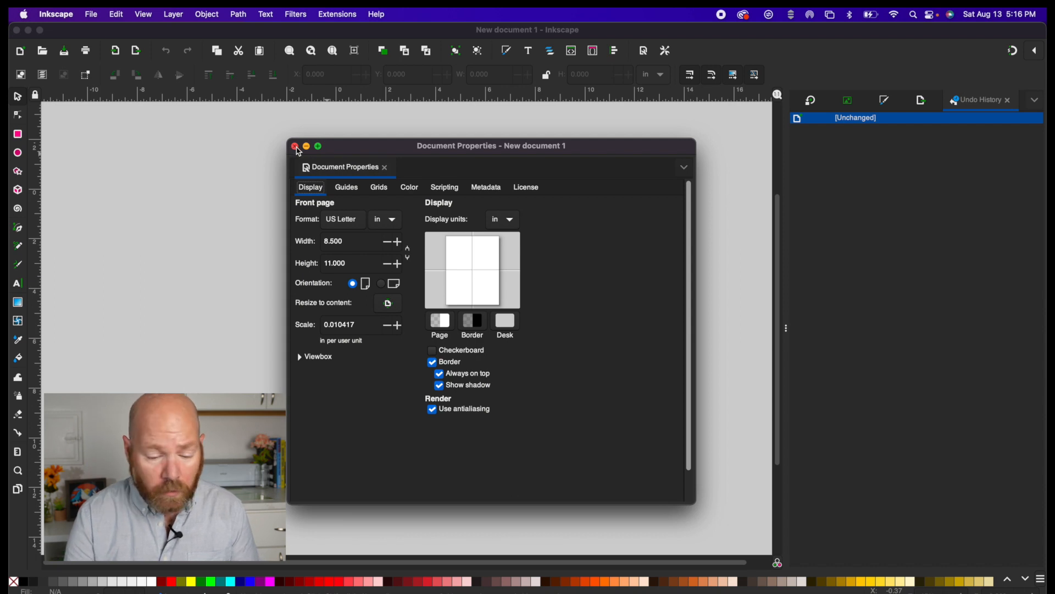
left_click(294, 146)
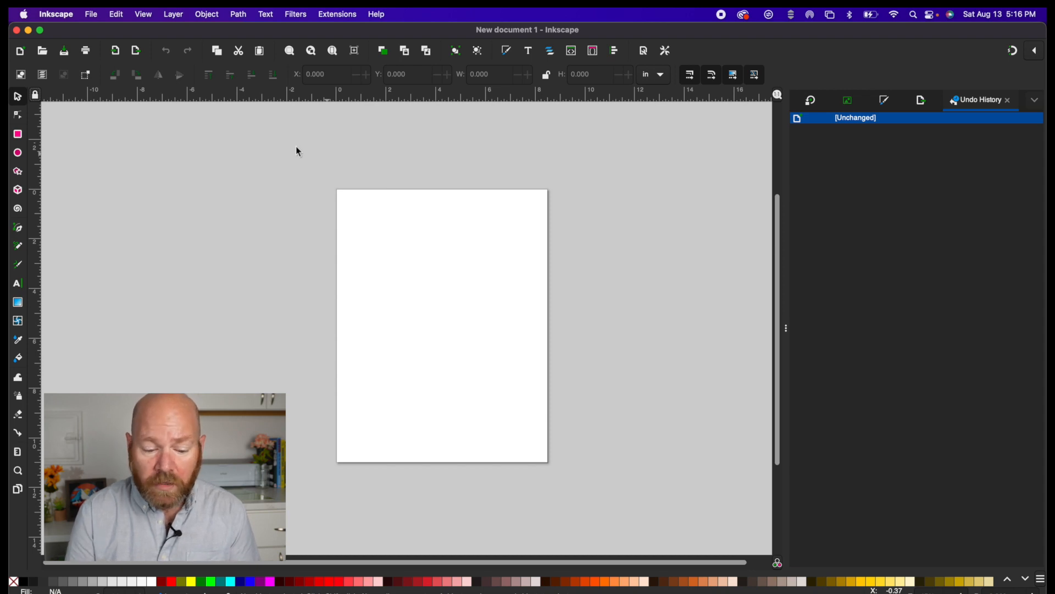
mouse_move(114, 51)
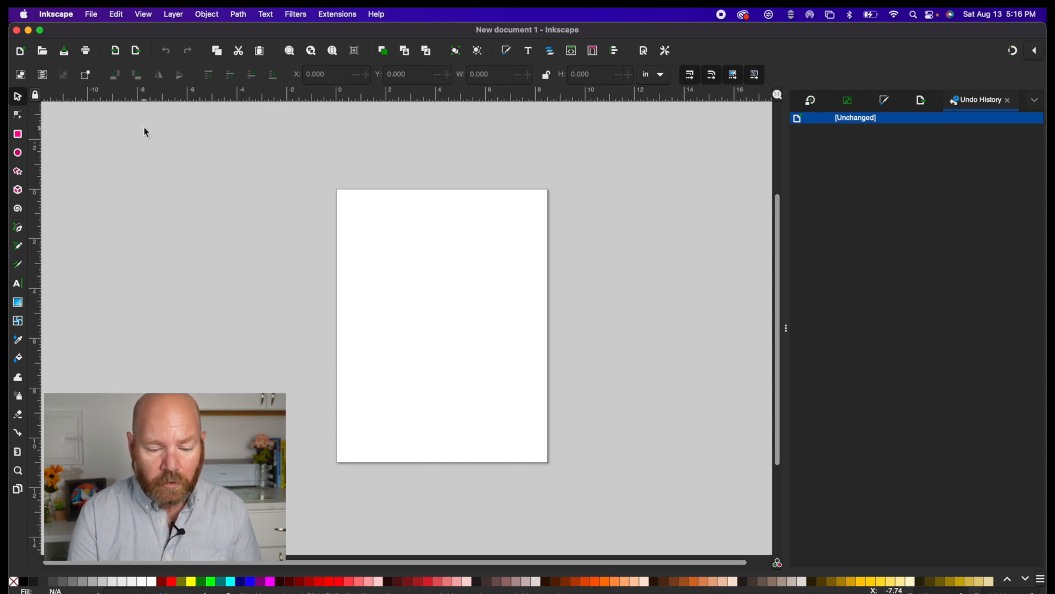
left_click(56, 14)
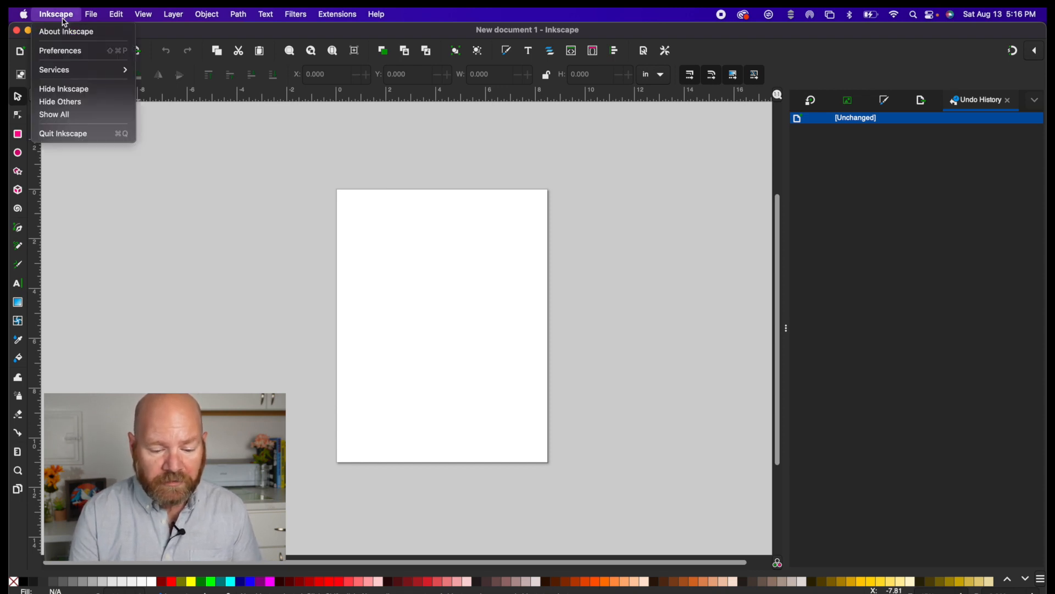
left_click(60, 50)
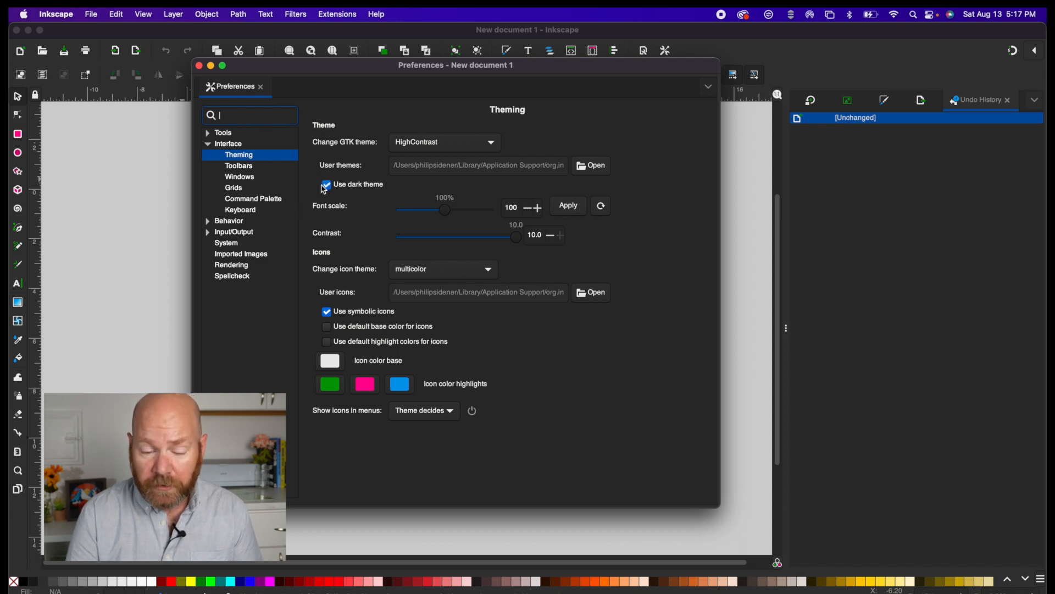
left_click(327, 185)
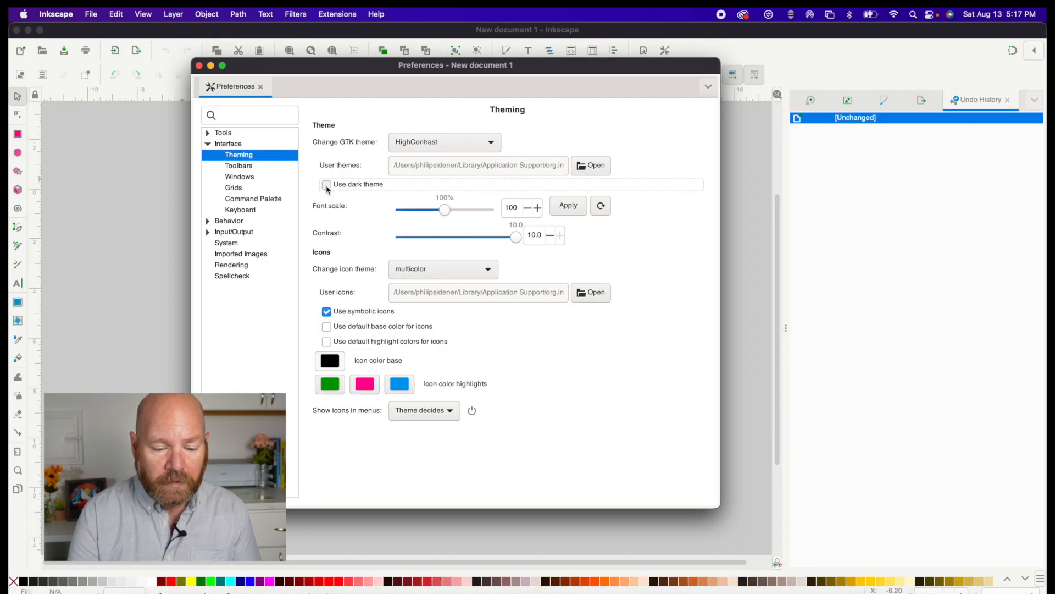
left_click(327, 184)
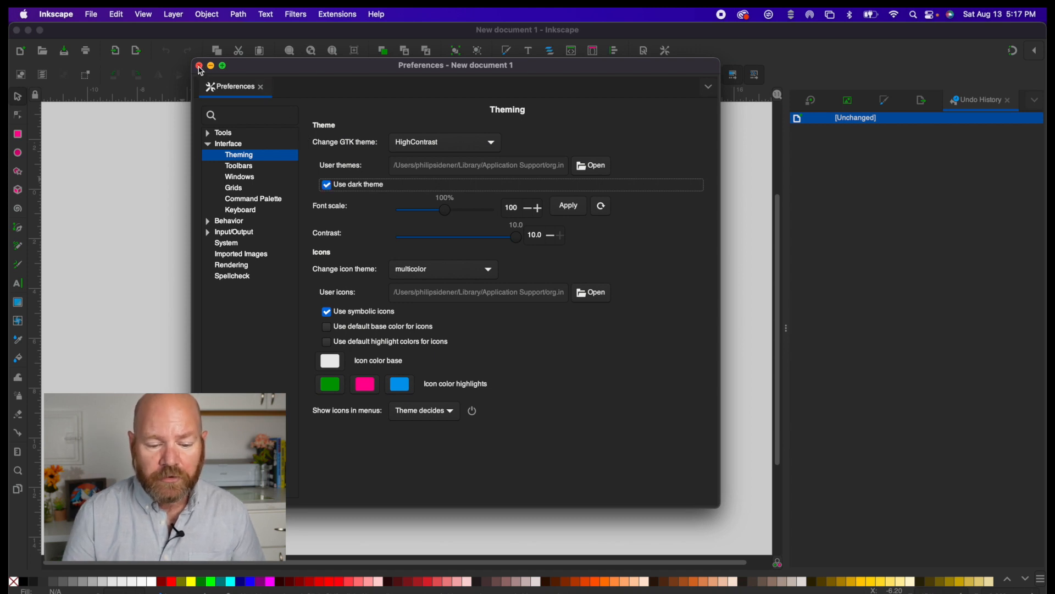
left_click(199, 66)
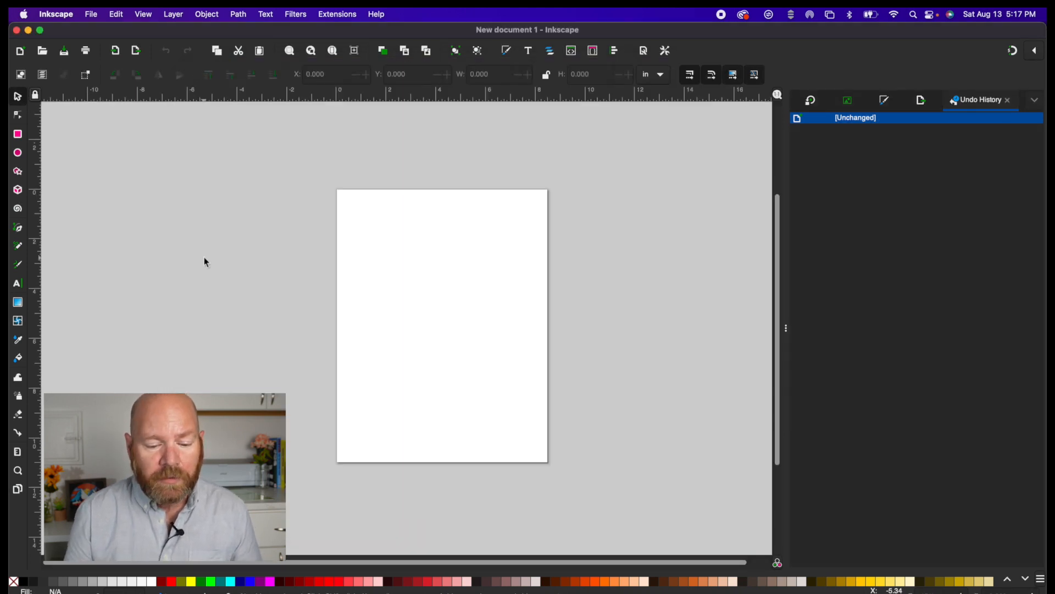
mouse_move(163, 153)
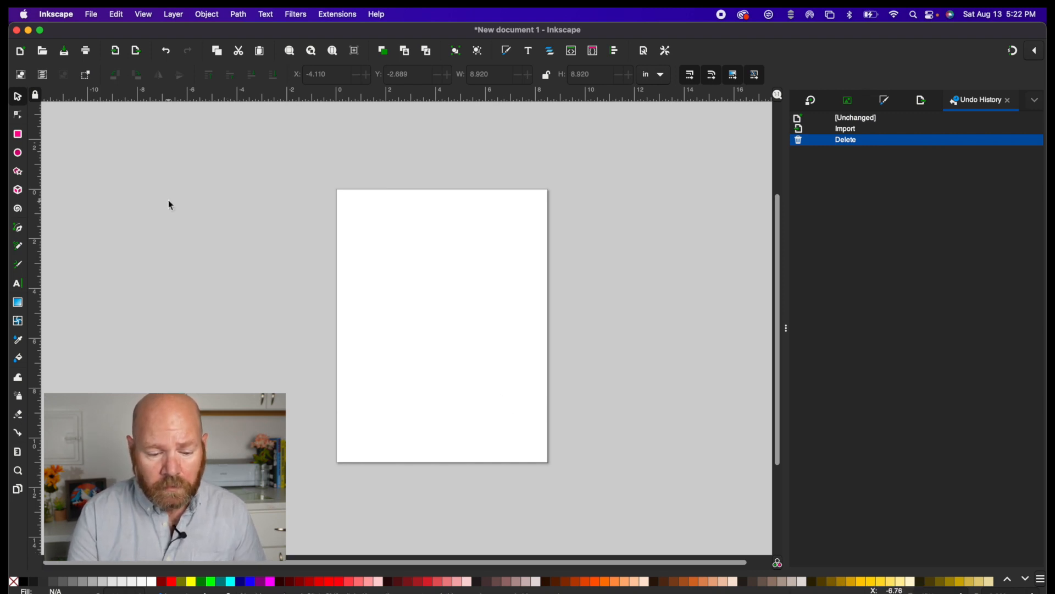
- Import the fox, squirrel and bunny PNGs from the astronaut PNG folder
left_click(90, 13)
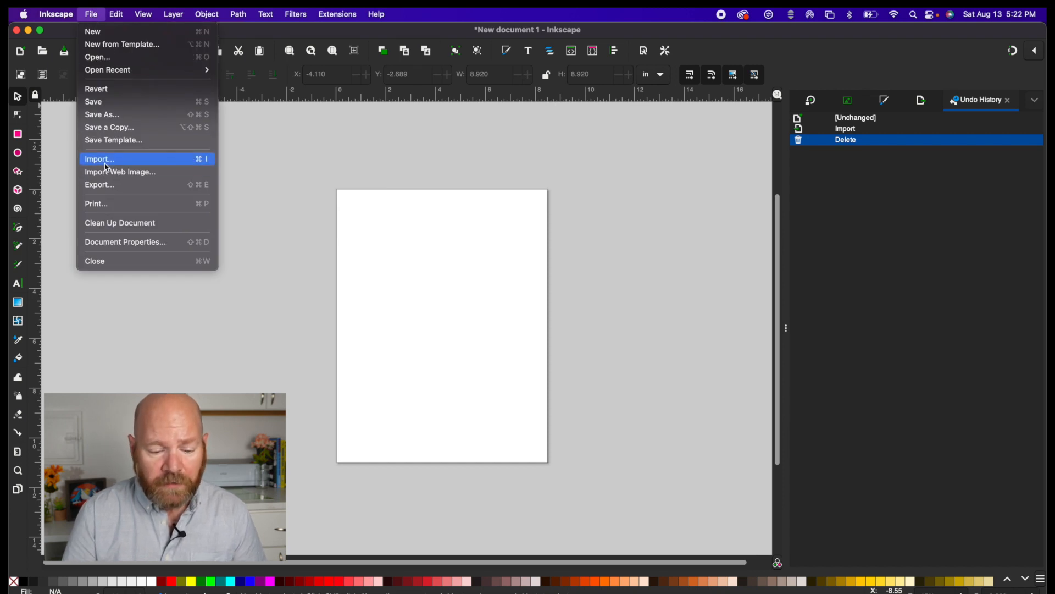
left_click(99, 159)
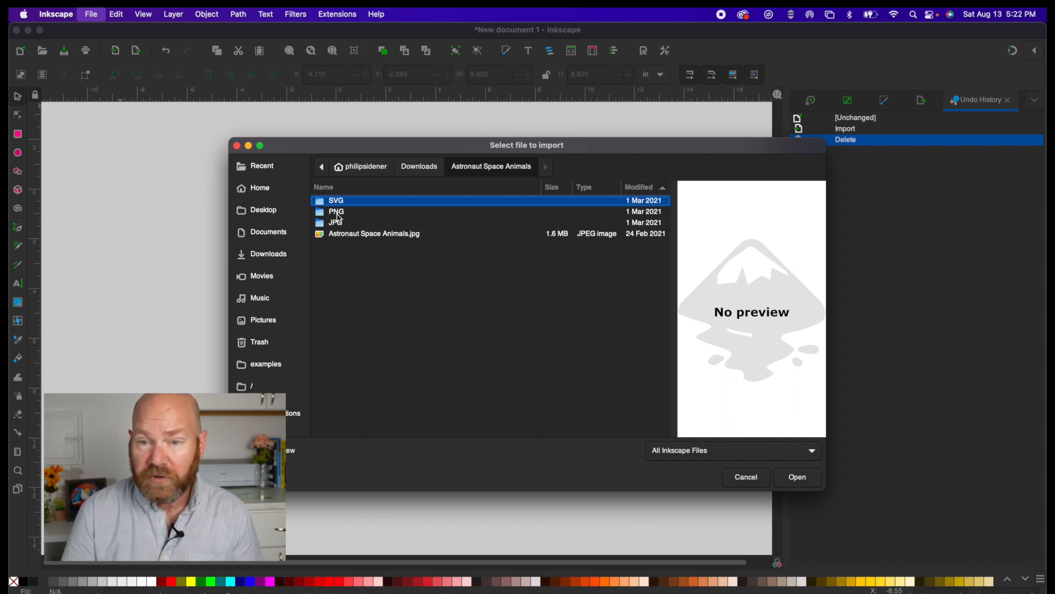
double_click(336, 211)
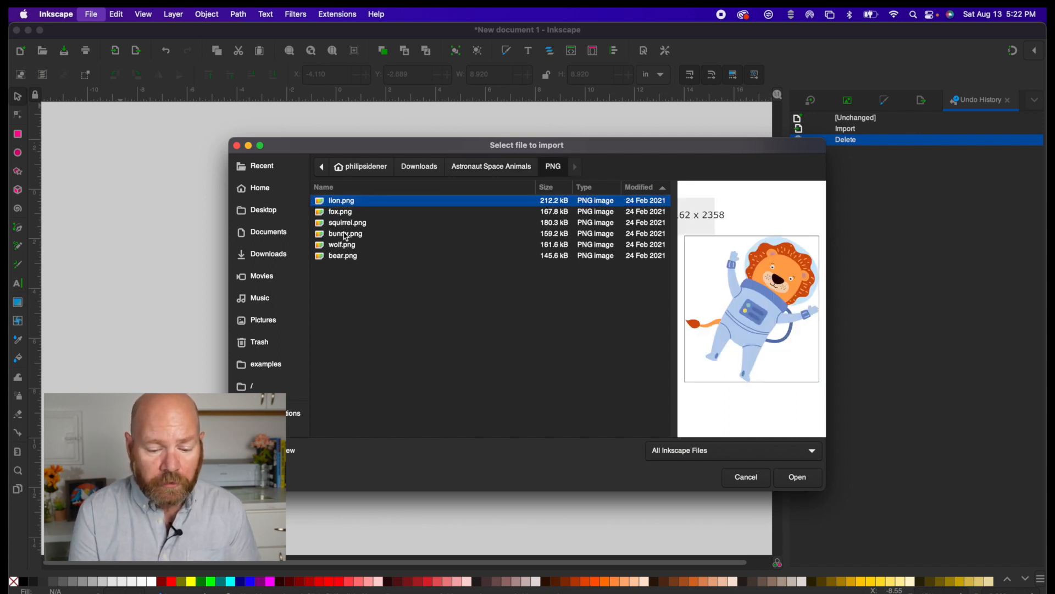
left_click(340, 211)
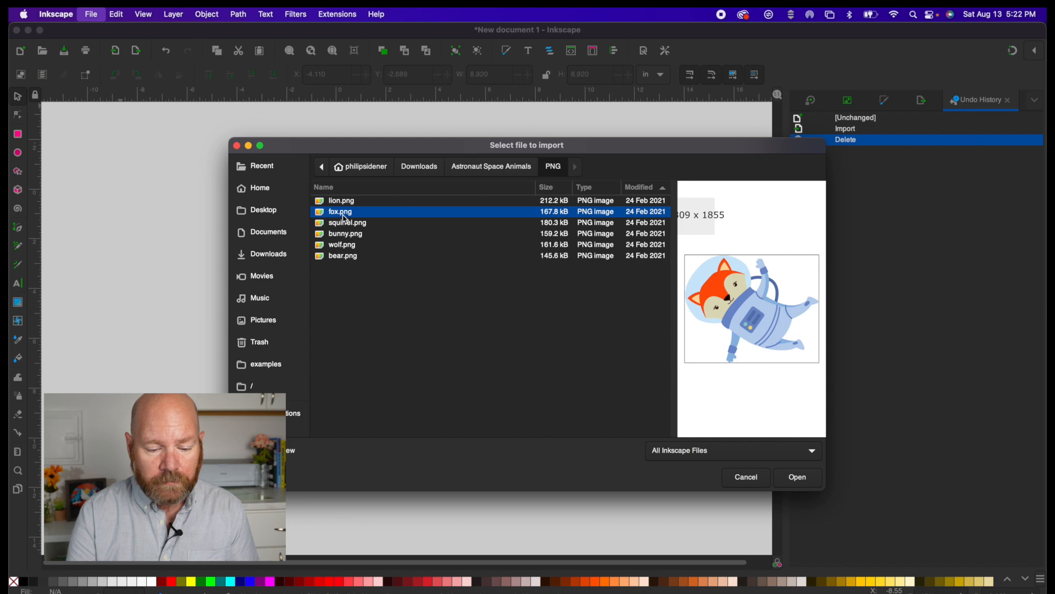
left_click(348, 222)
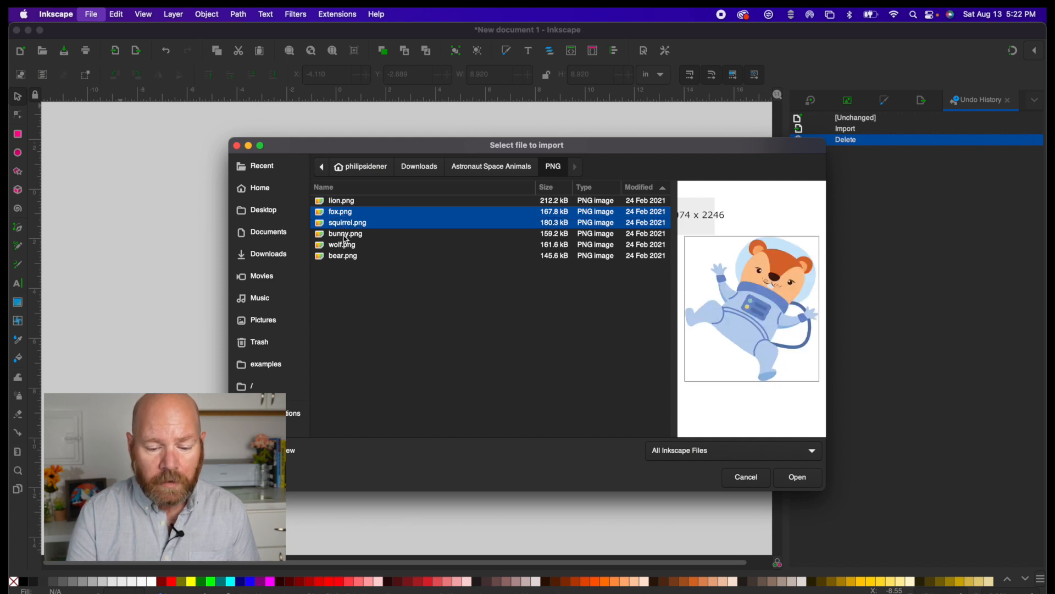
left_click(345, 233)
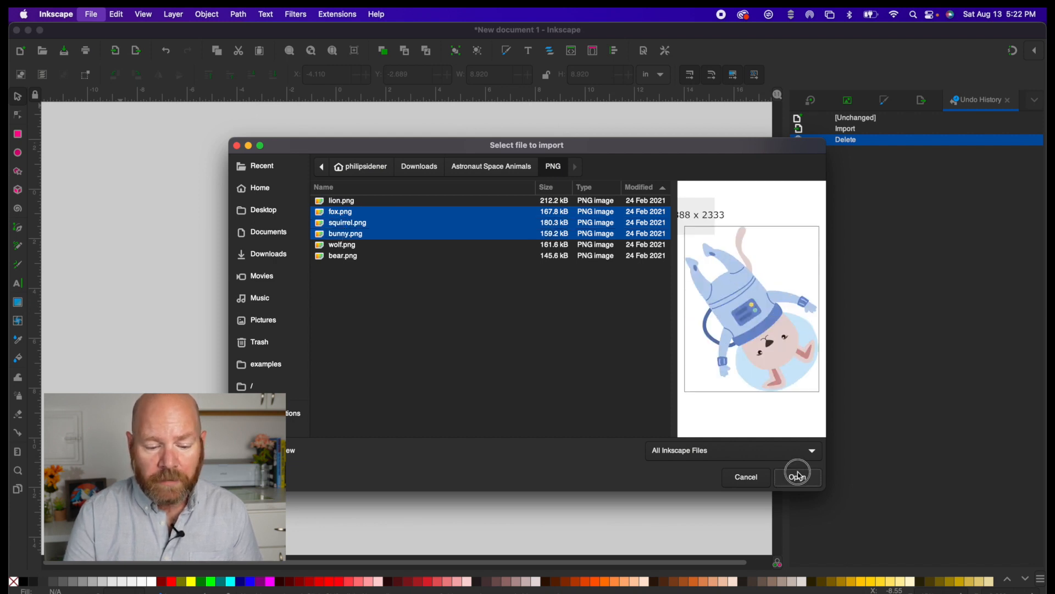
left_click(798, 477)
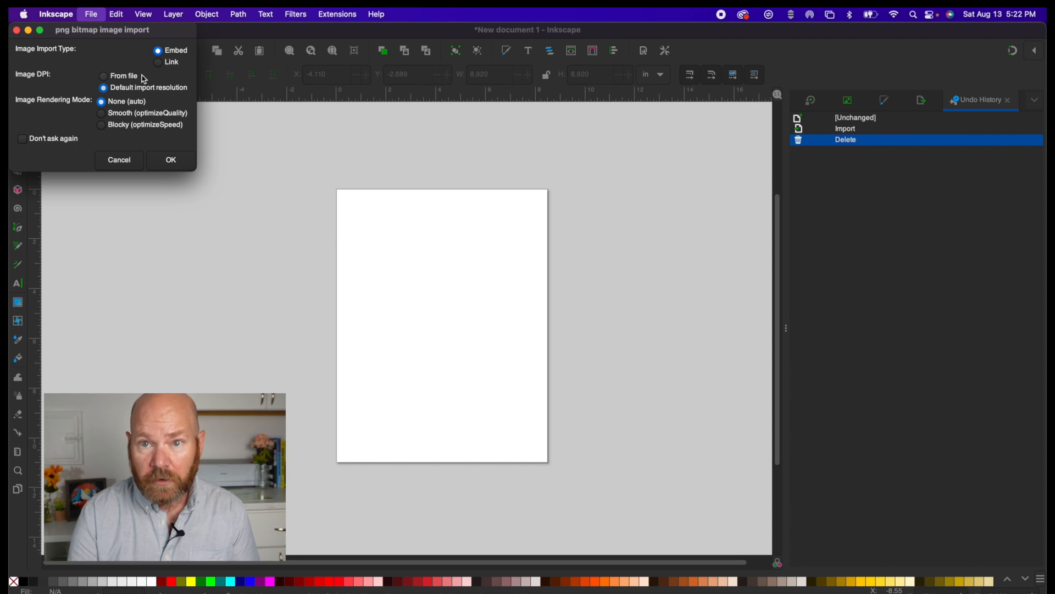
- Embed each of the three images with DPI taken from the file
left_click_drag(102, 29, 198, 128)
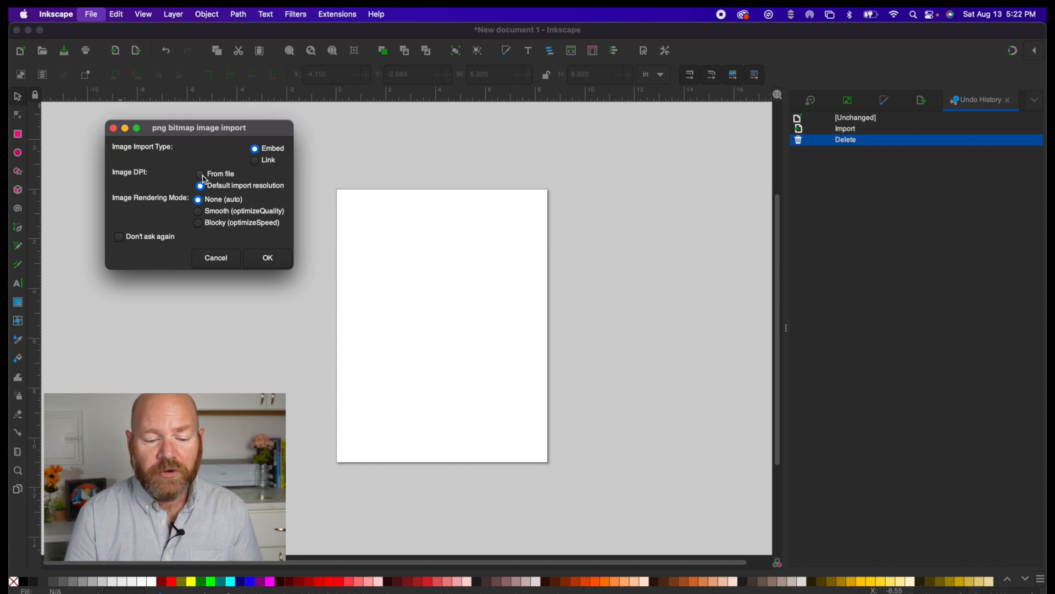
left_click(199, 173)
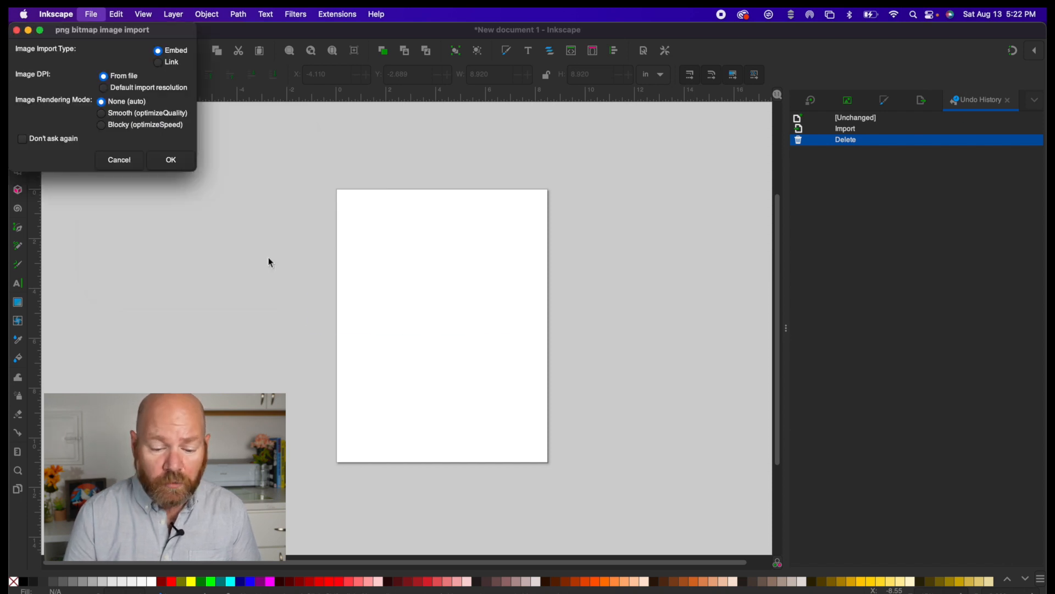
left_click(170, 159)
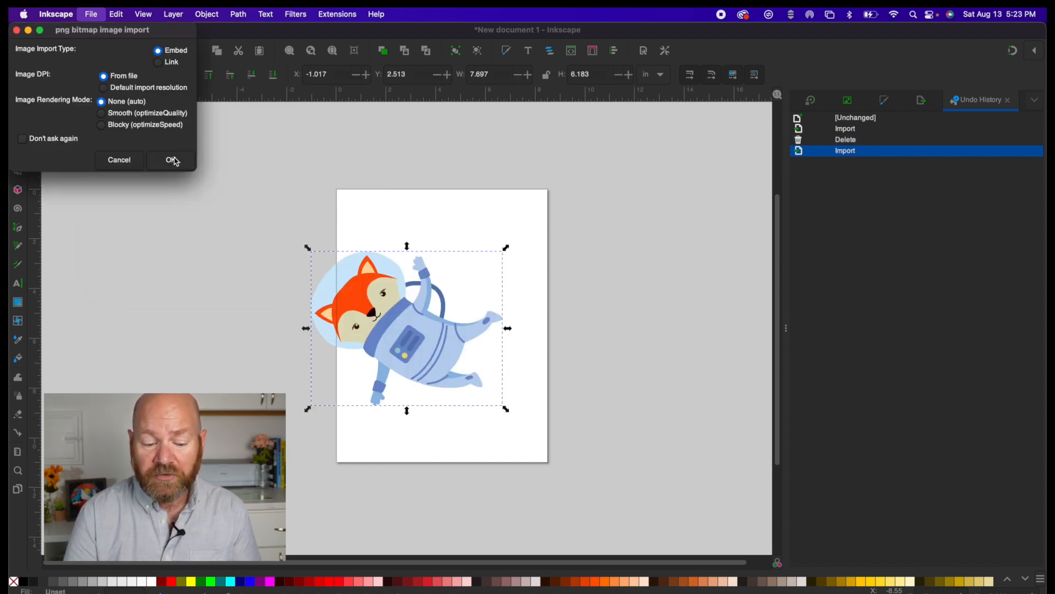
left_click(172, 160)
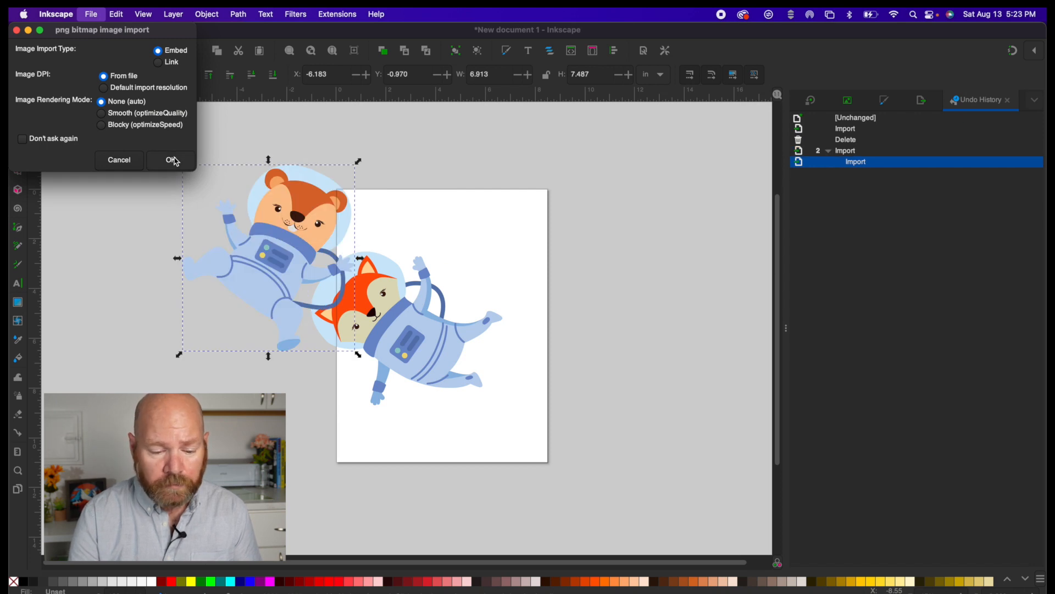
left_click(172, 160)
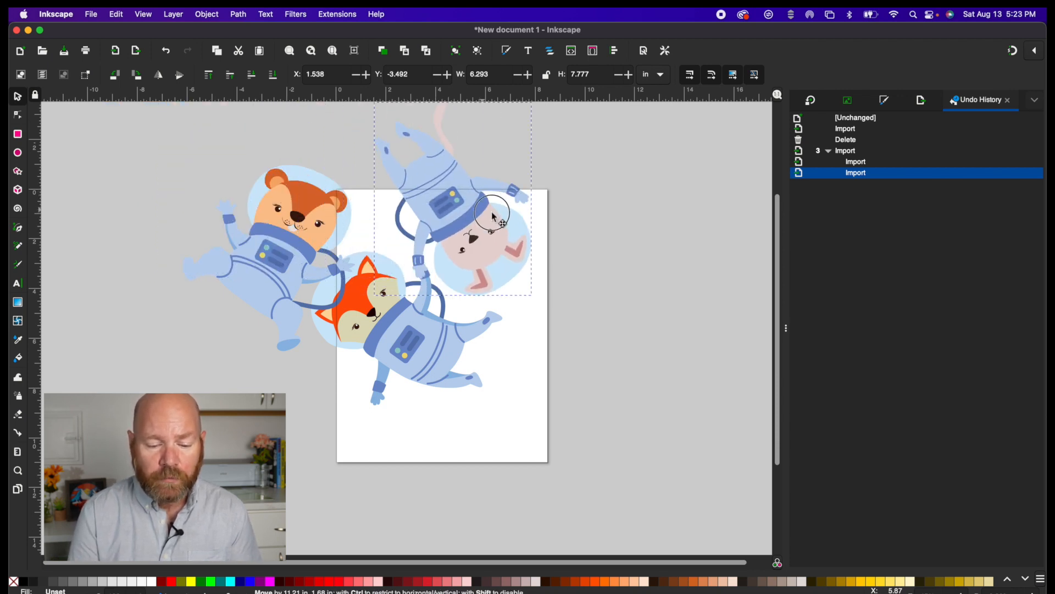
- Move the bunny toward the top right and resize it
left_click_drag(492, 215, 539, 226)
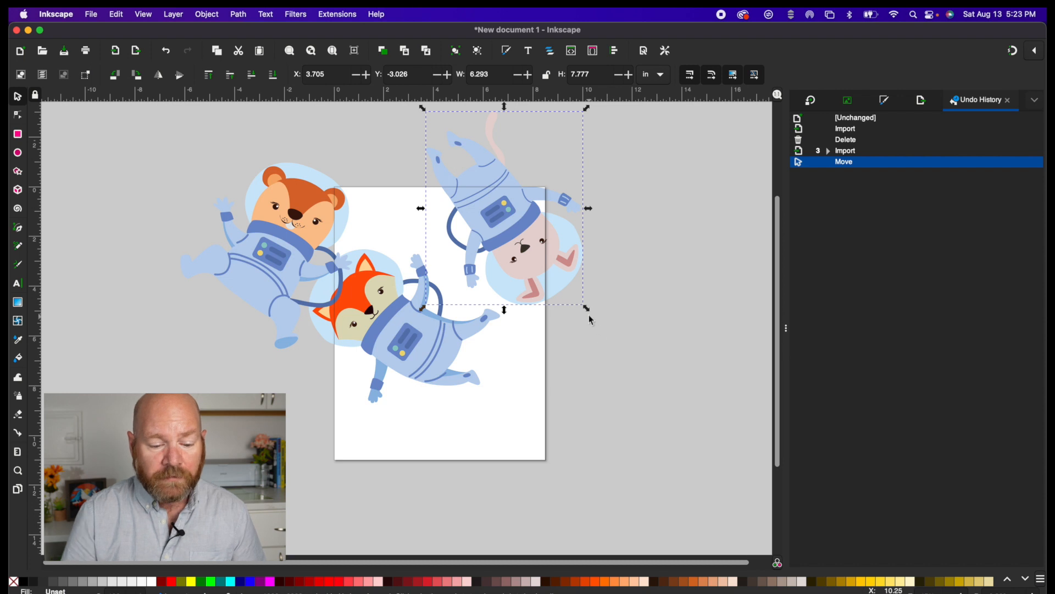
left_click_drag(586, 316, 569, 289)
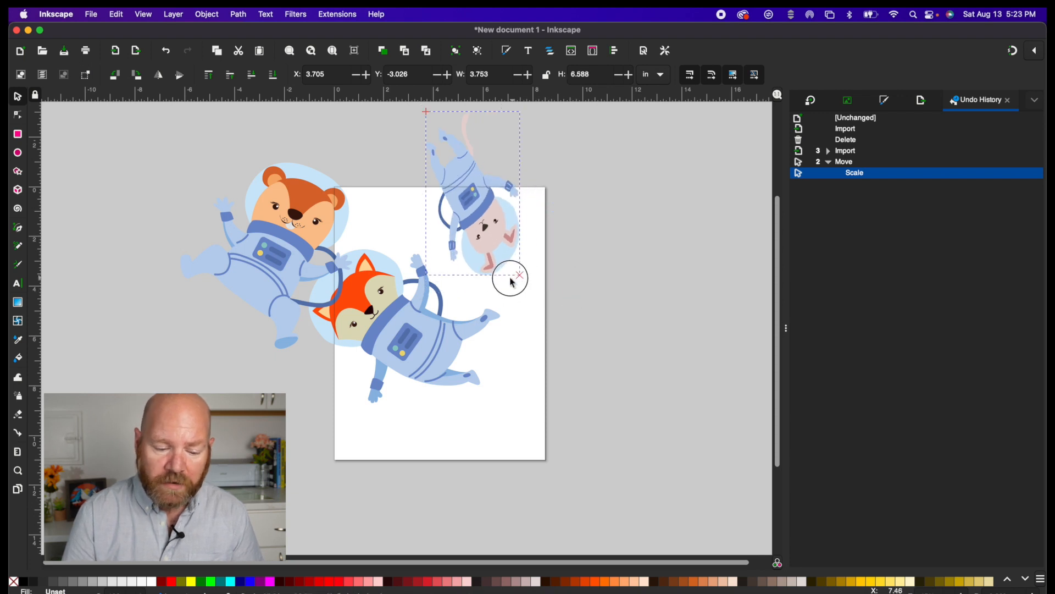
left_click_drag(512, 276, 458, 373)
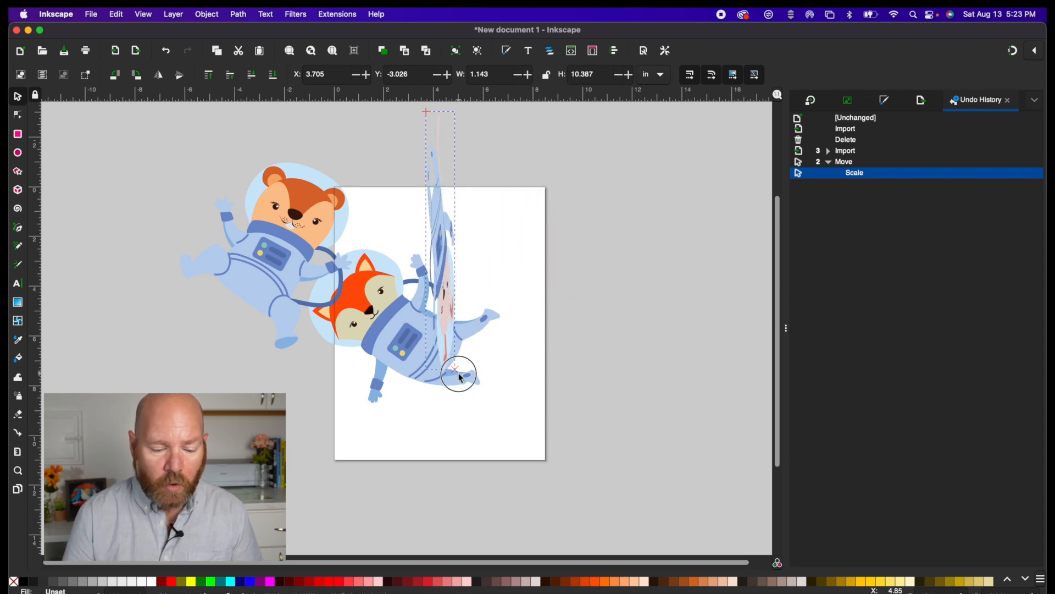
left_click_drag(459, 372, 561, 273)
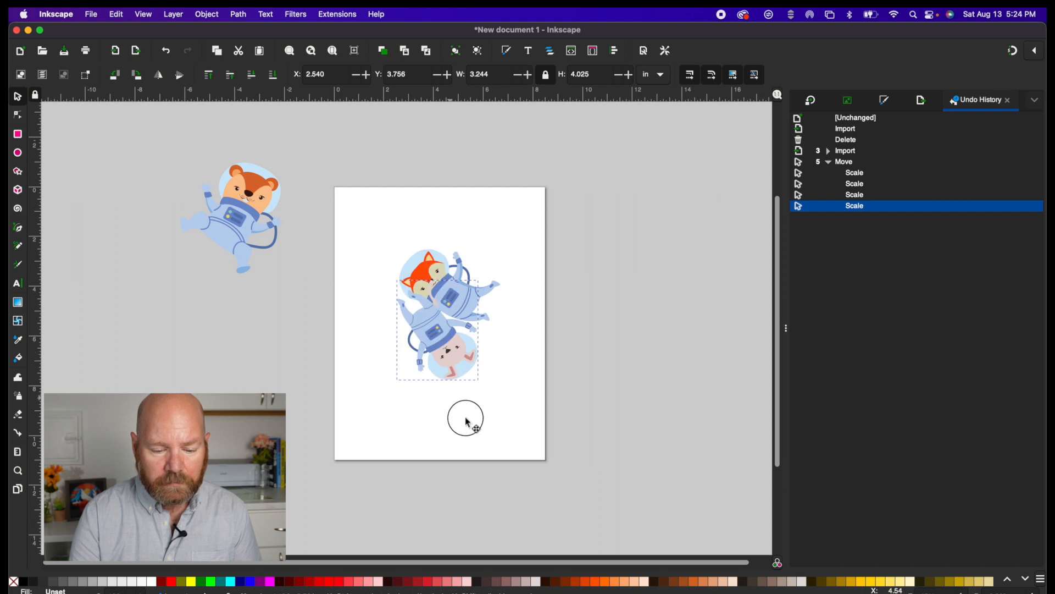
- Put the upside-down astronaut lower, fox top right, and a shrunken bear at left
left_click_drag(436, 317, 463, 395)
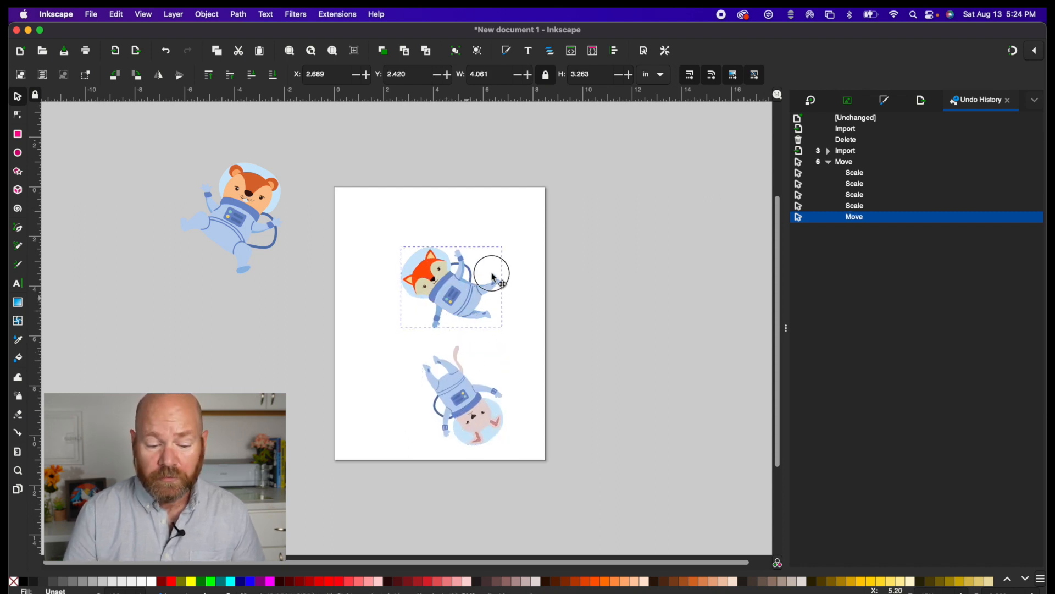
left_click_drag(451, 285, 489, 234)
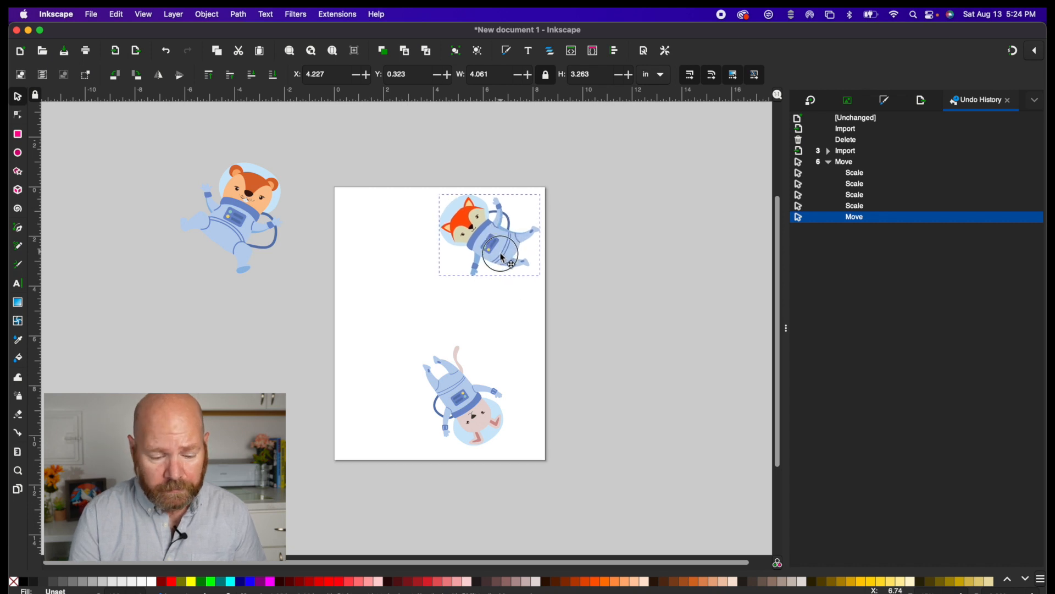
left_click_drag(489, 234, 232, 218)
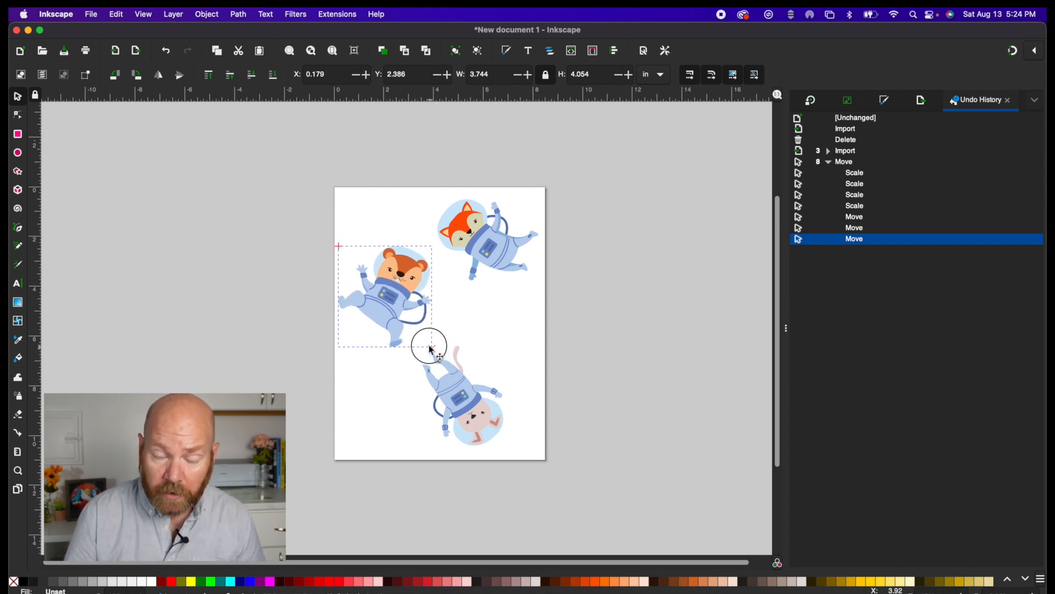
left_click_drag(435, 343, 424, 337)
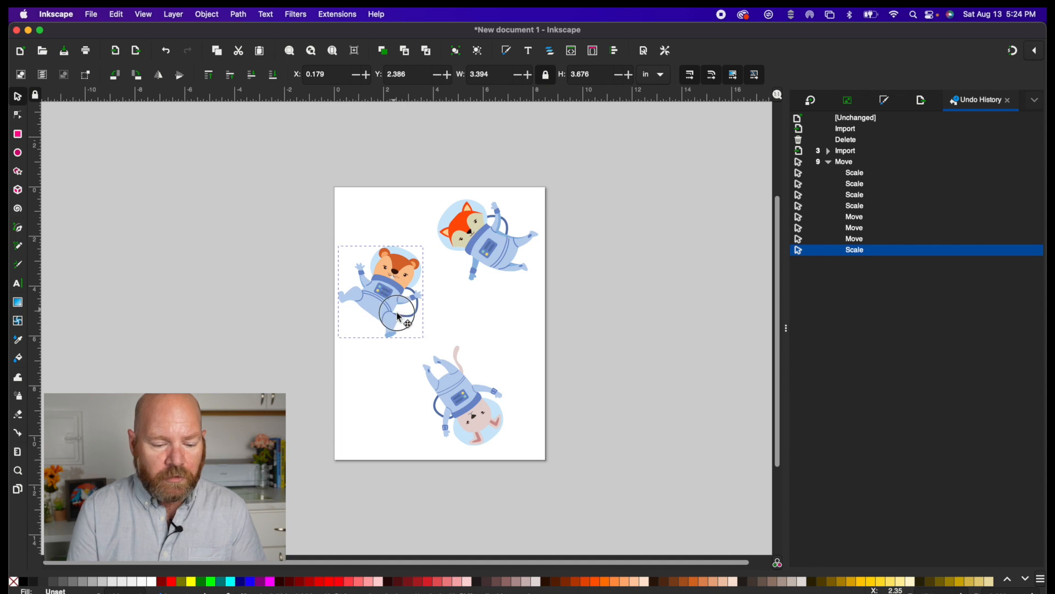
left_click_drag(396, 315, 397, 299)
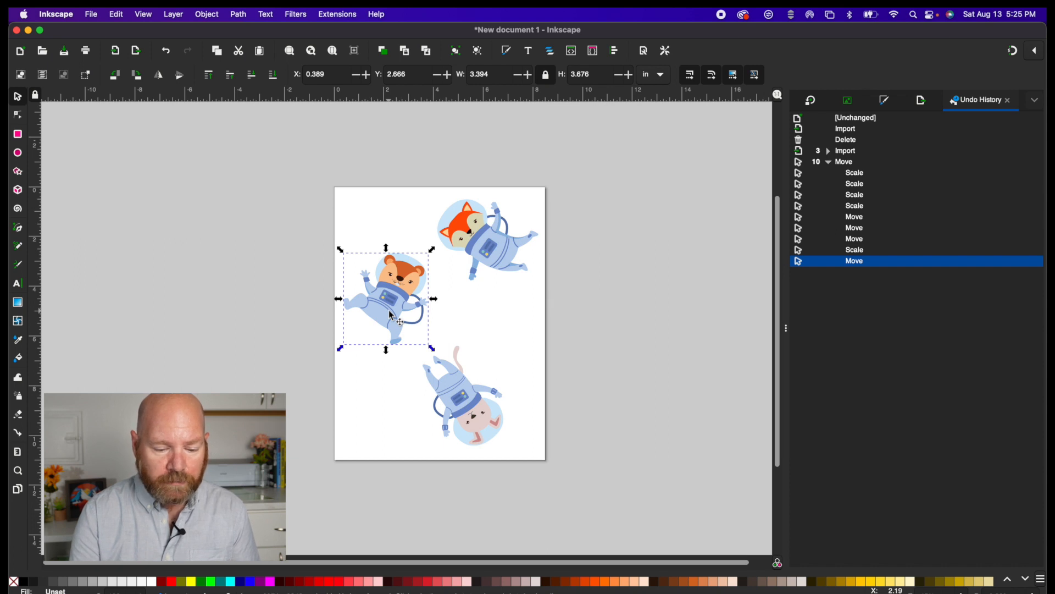
- Multicolor-trace the bear by Colors with background removed, and move the trace aside
left_click(237, 13)
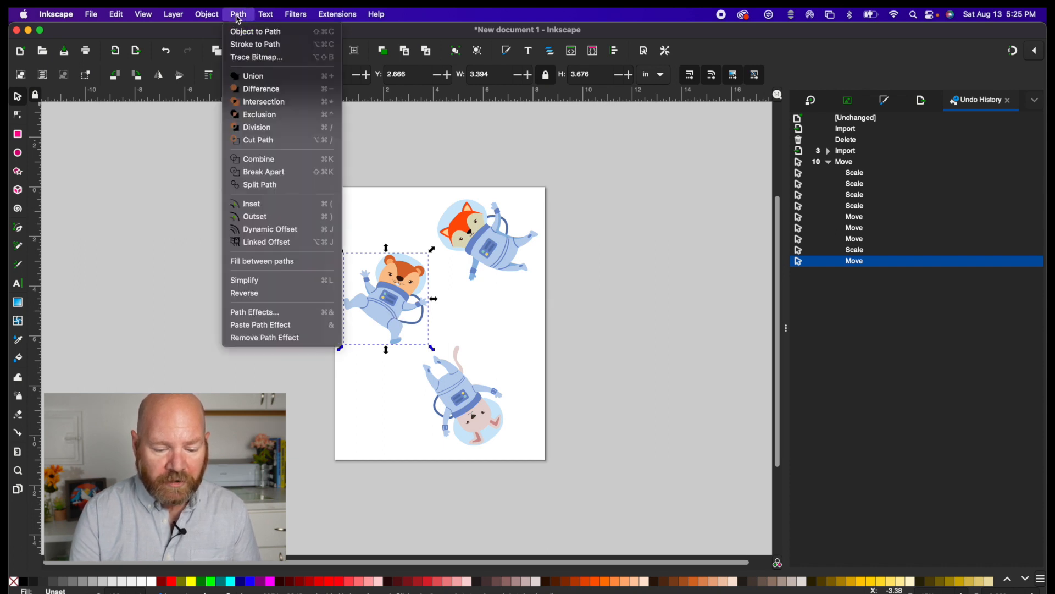
left_click(256, 56)
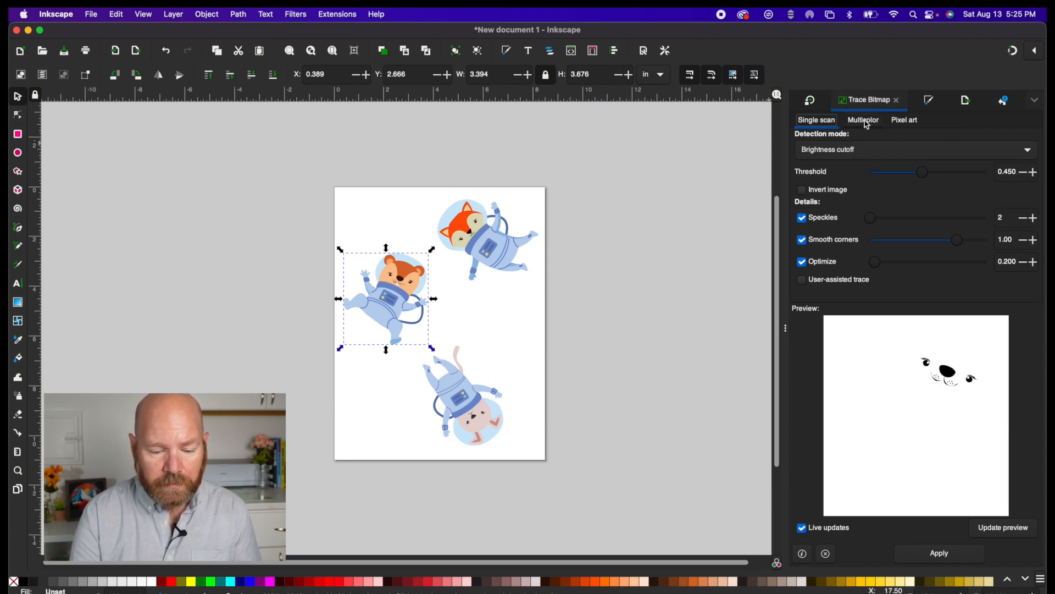
left_click(863, 120)
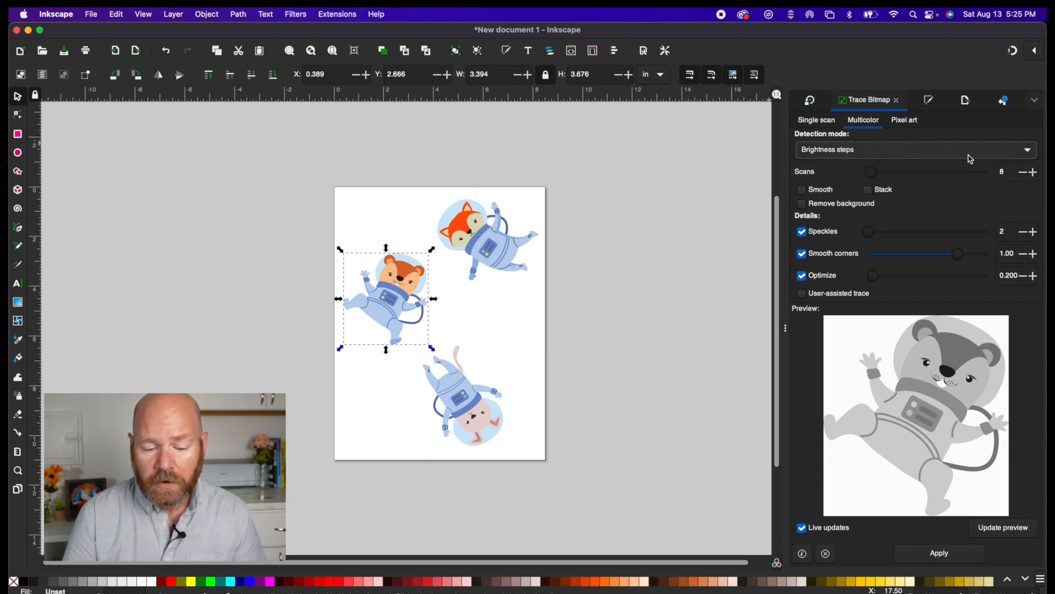
left_click(915, 150)
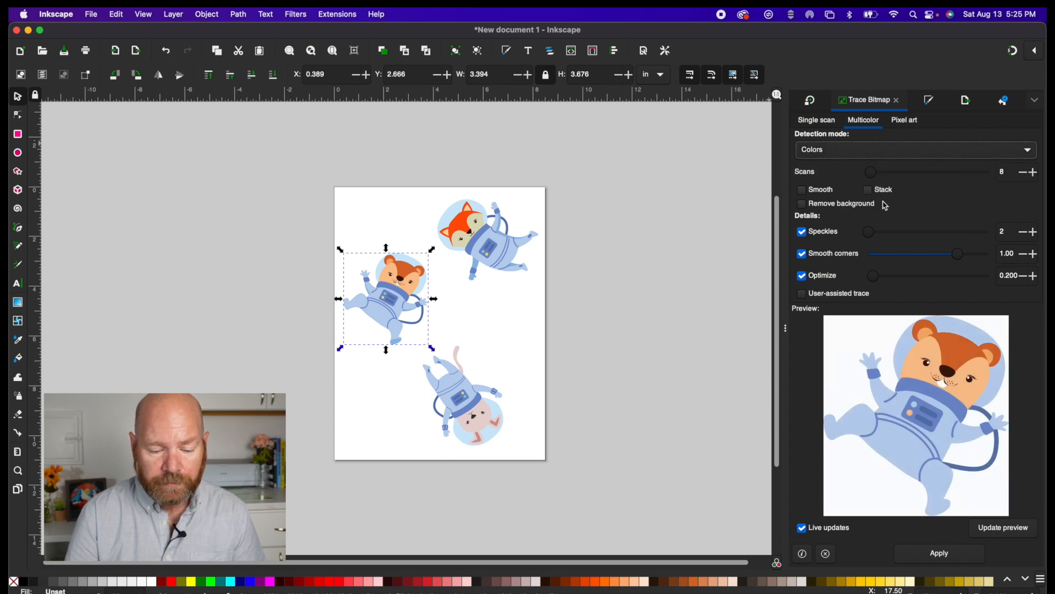
left_click(801, 203)
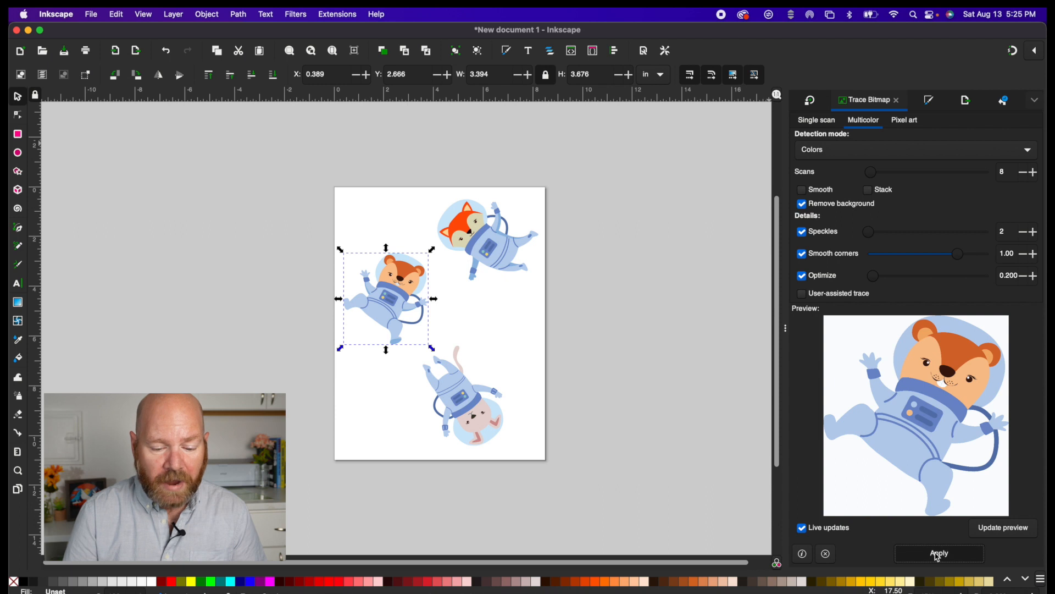
left_click(938, 552)
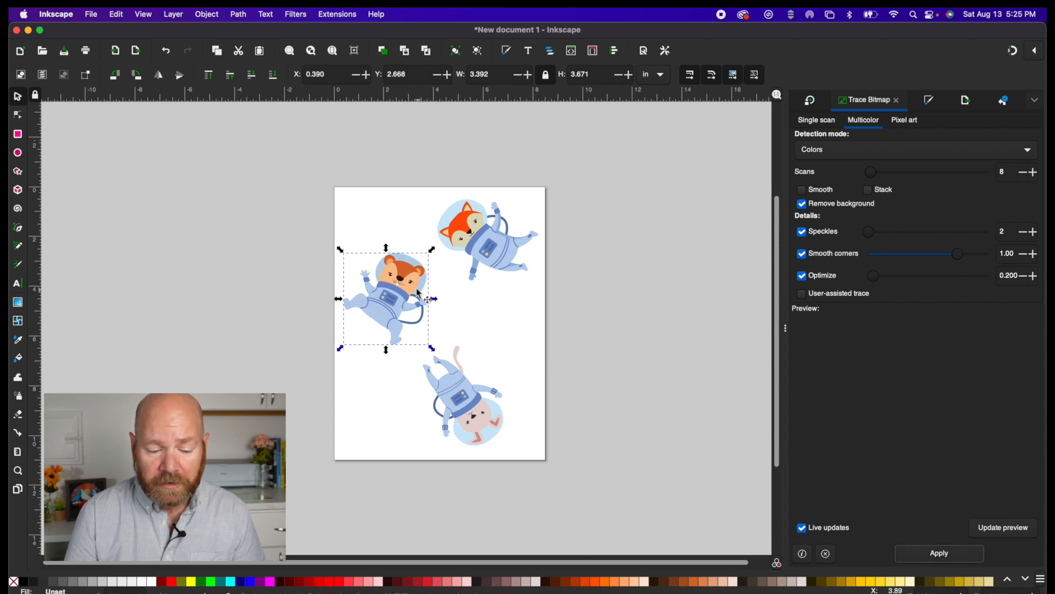
left_click_drag(386, 298, 413, 301)
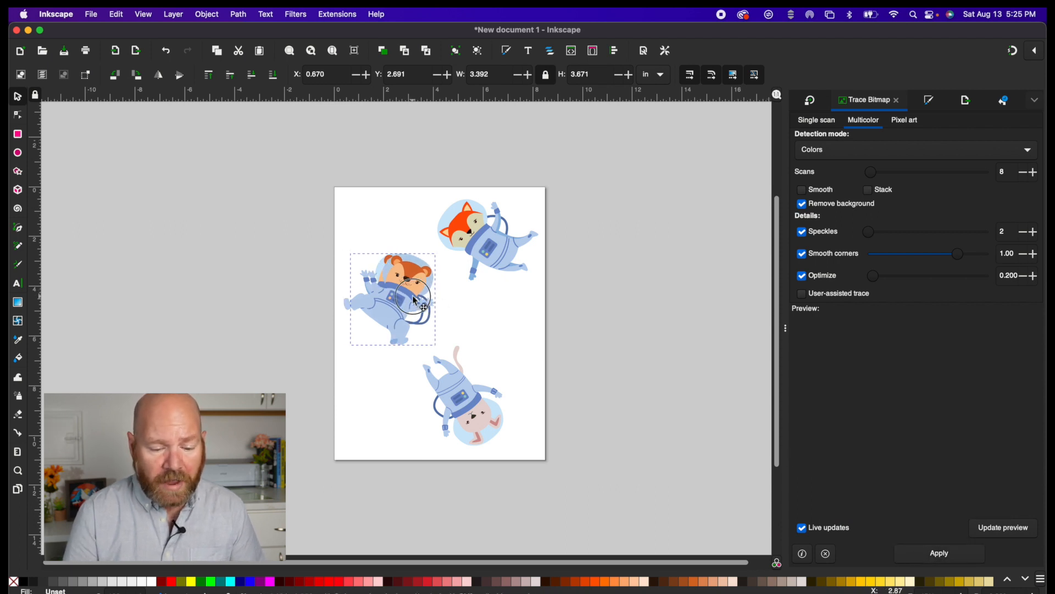
left_click_drag(394, 299, 424, 303)
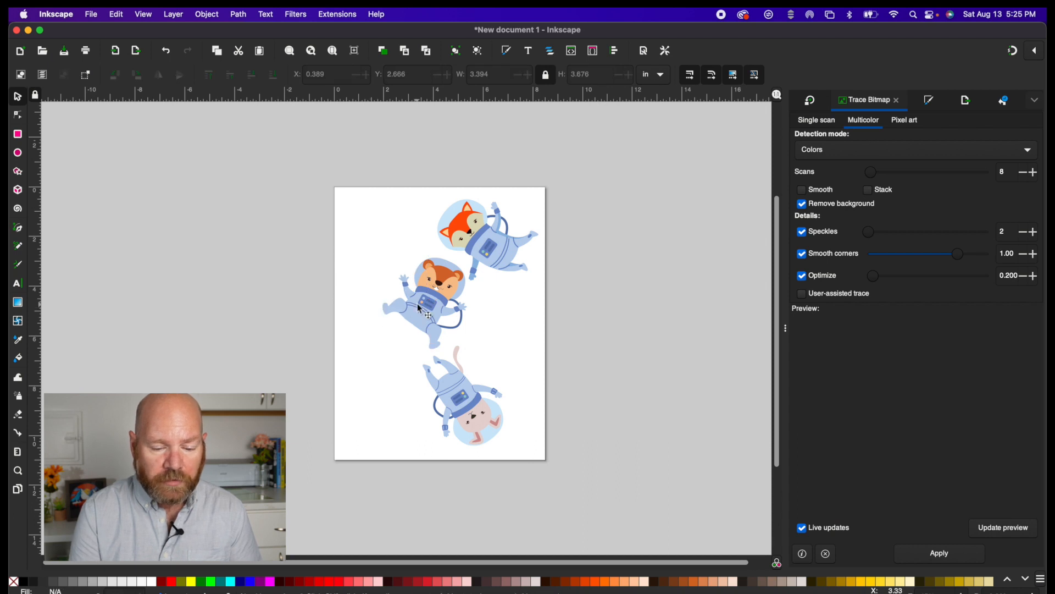
- Give the traced bear a white fill and a flat pure black stroke
left_click(418, 303)
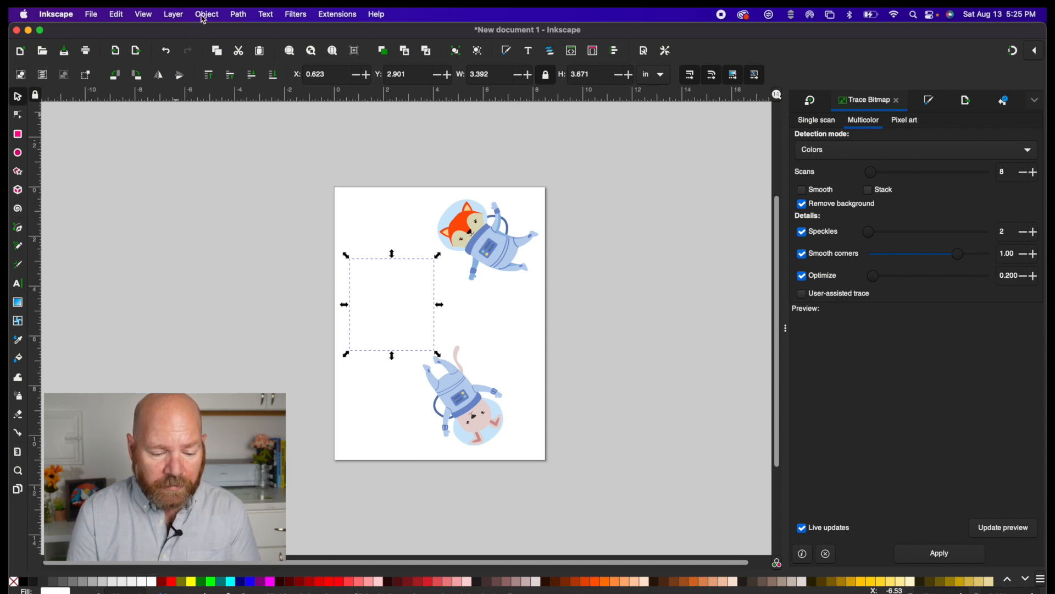
left_click(207, 13)
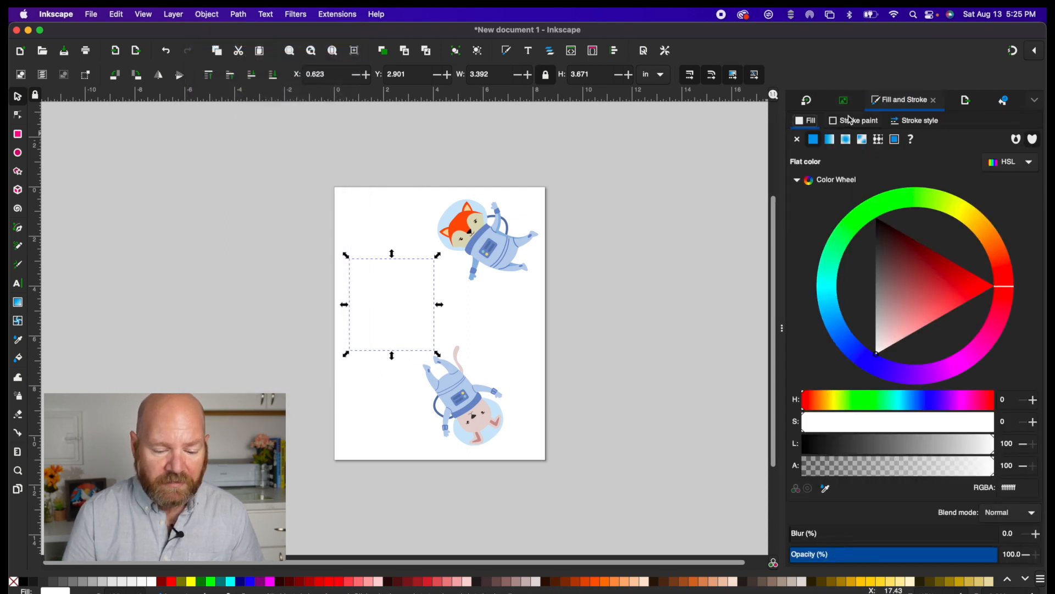
left_click(858, 120)
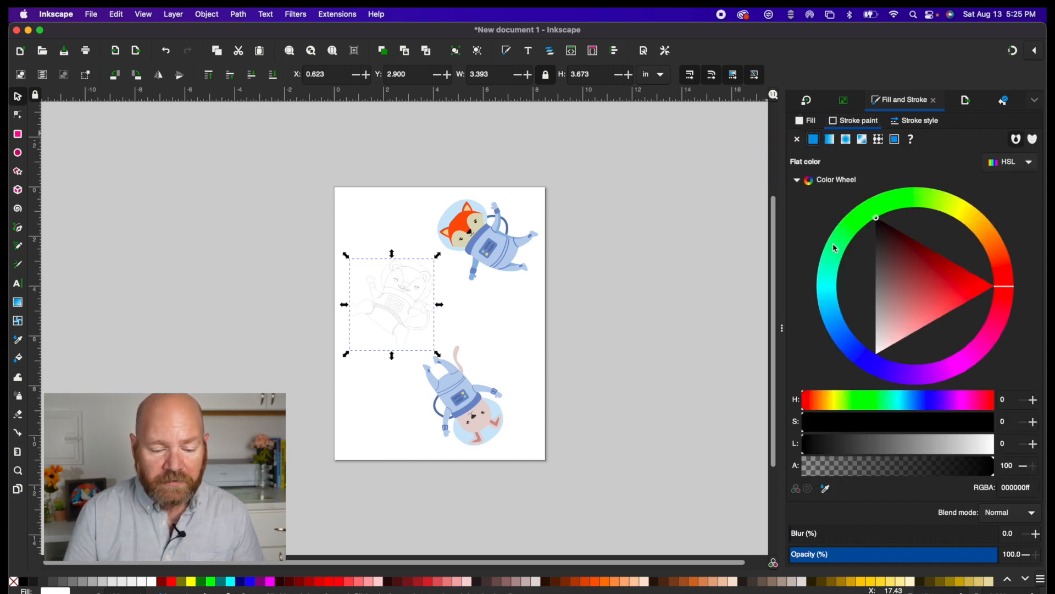
left_click(891, 249)
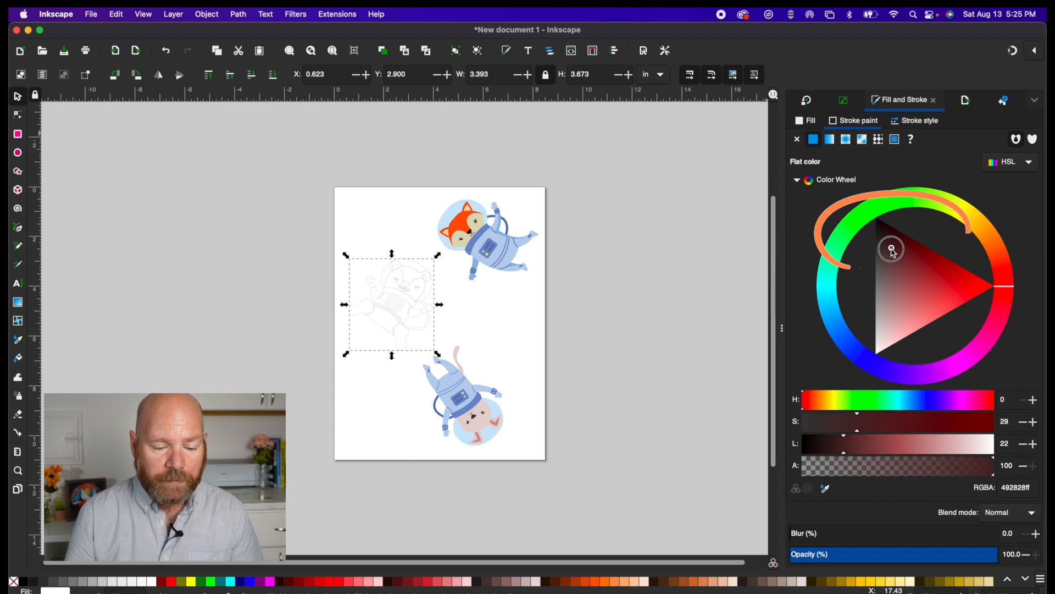
left_click_drag(892, 249, 877, 216)
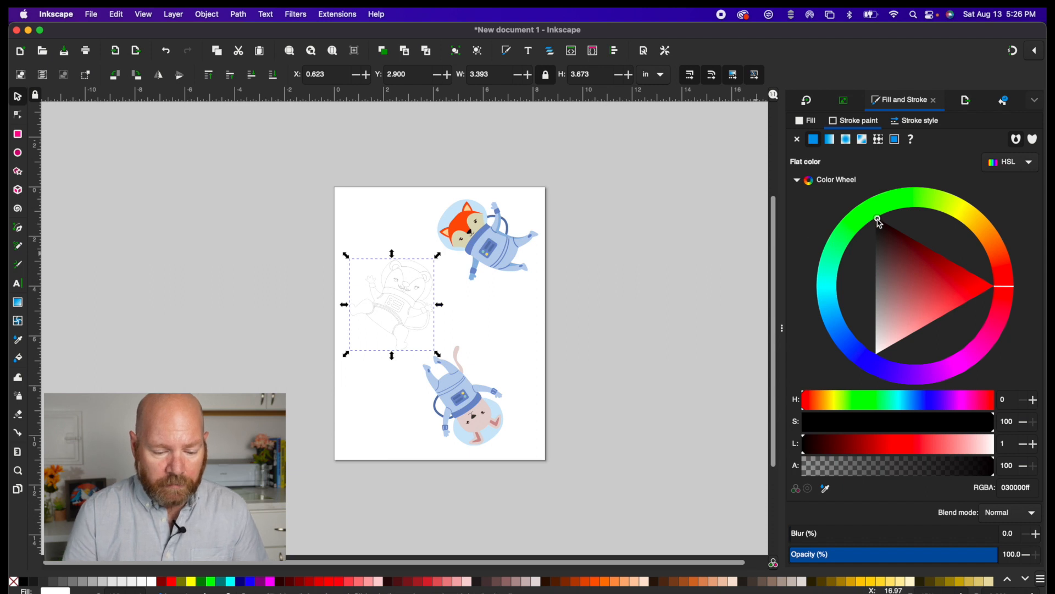
left_click(878, 221)
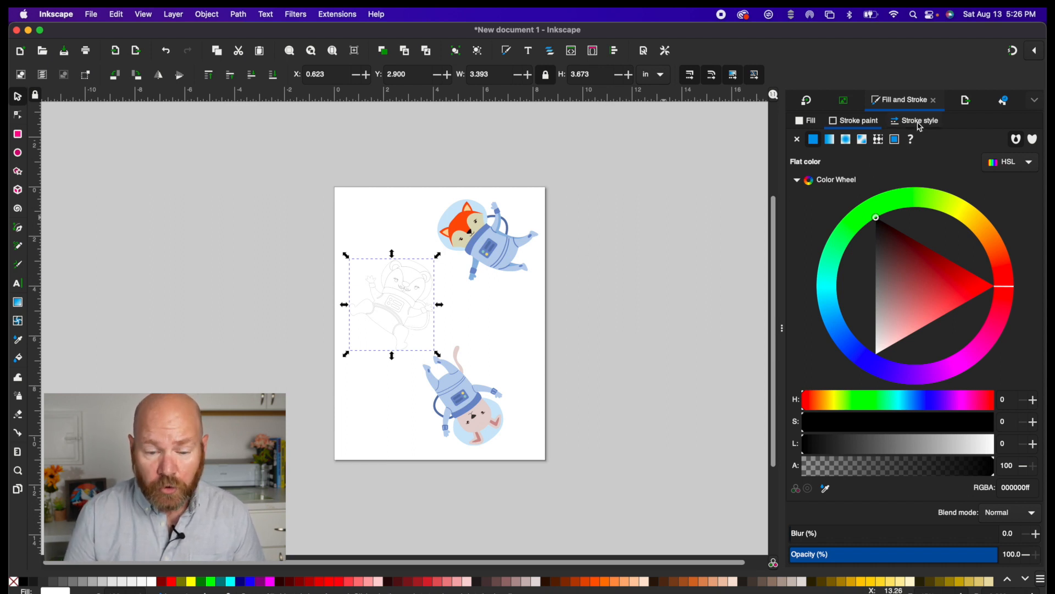
- Switch the bear outline stroke width unit to px and raise it to about 1 px
left_click(921, 119)
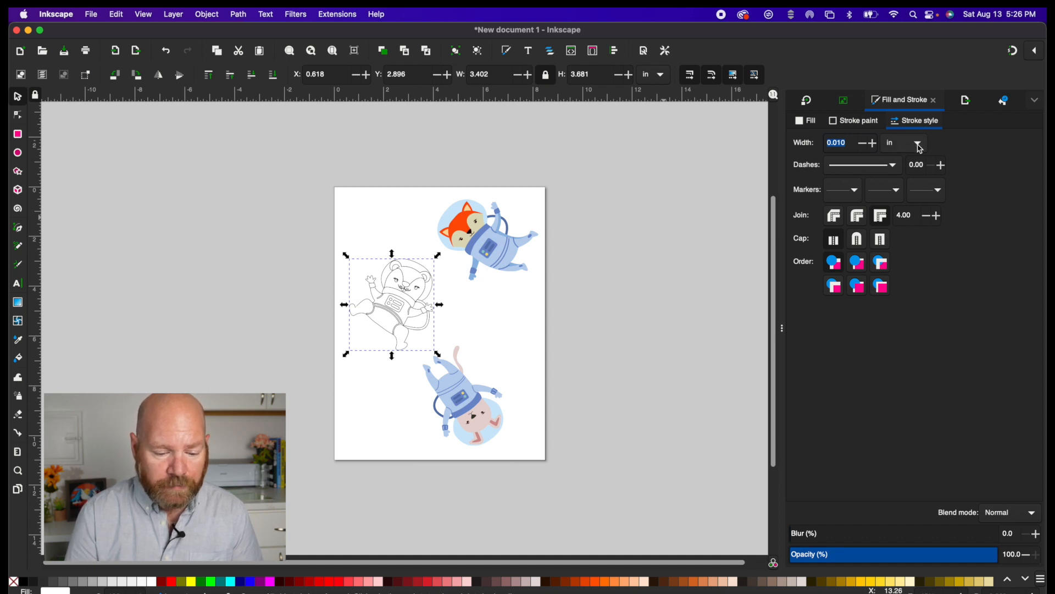
left_click(917, 142)
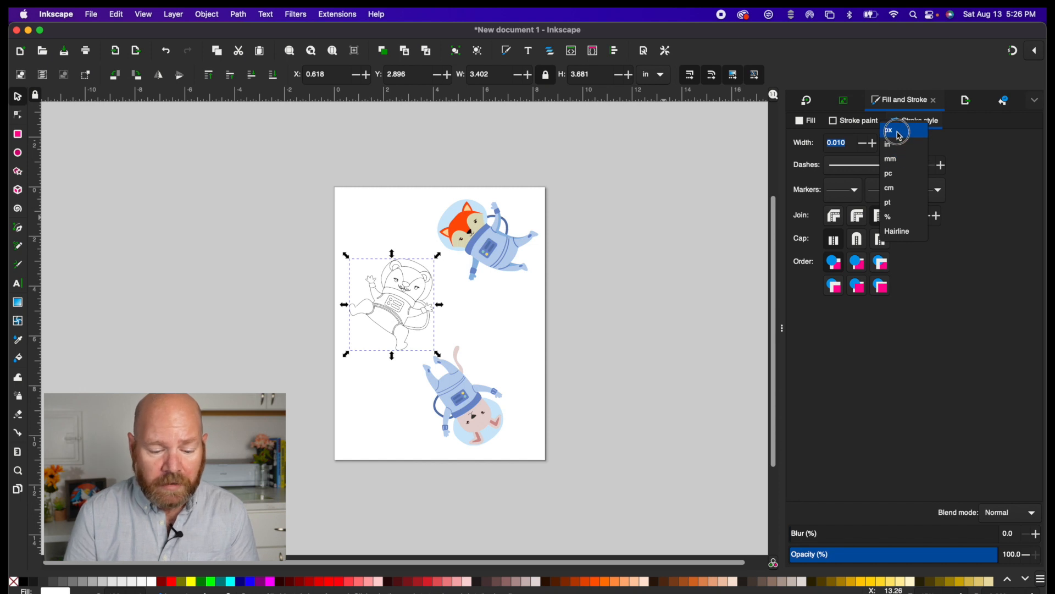
left_click(889, 129)
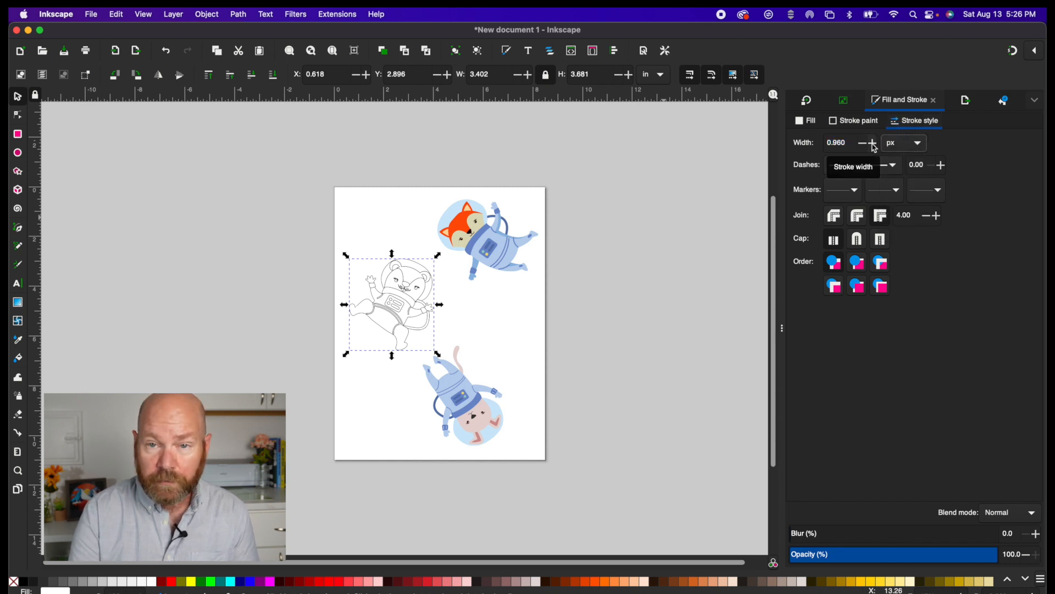
left_click(871, 141)
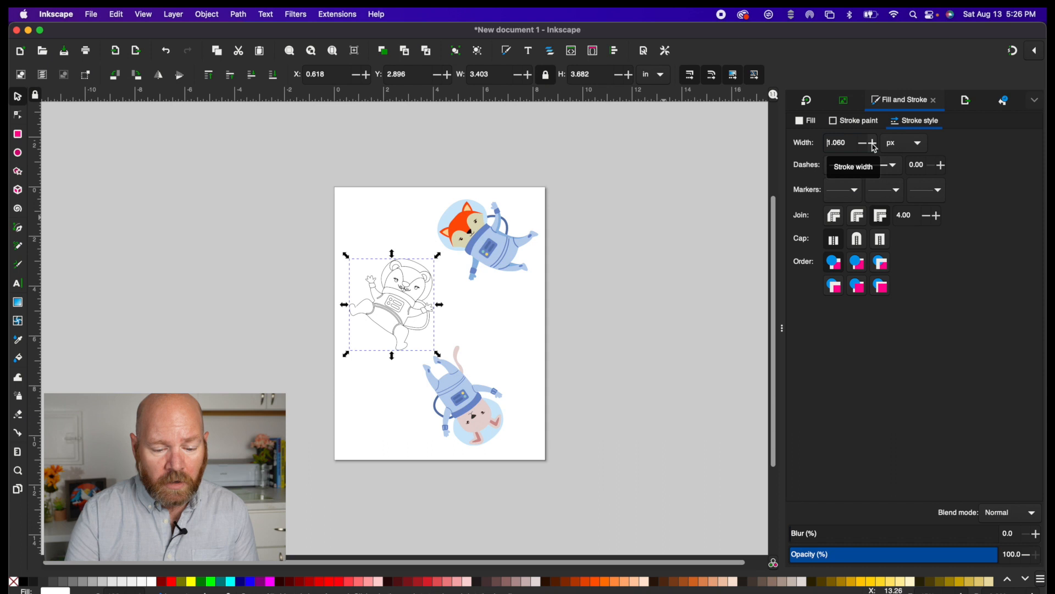